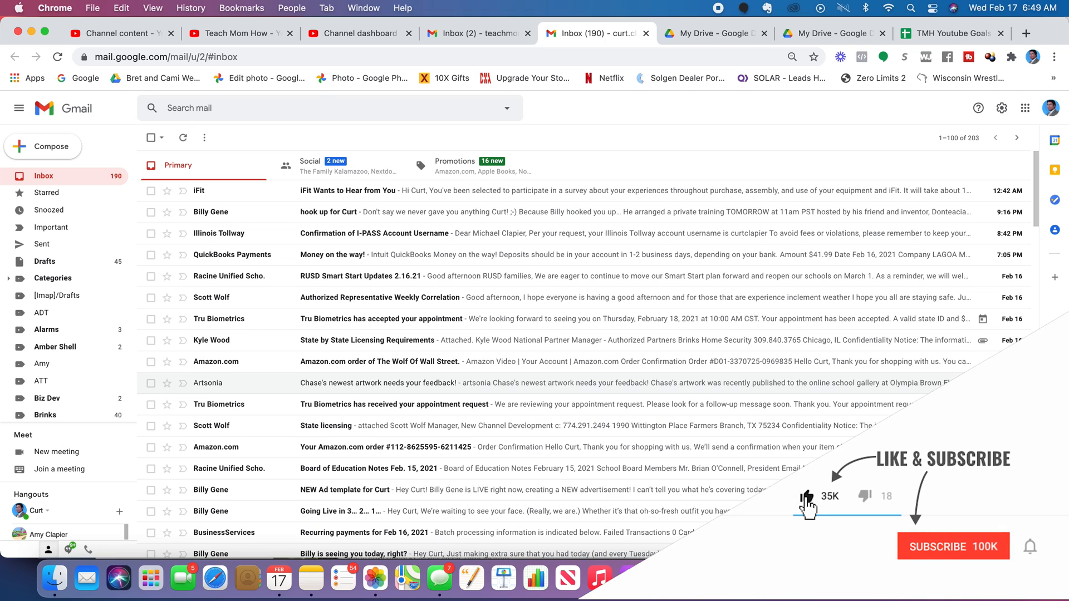
Switch the inbox from Primary through Social to the Promotions category
{"action": "left_click", "coordinate": [953, 546]}
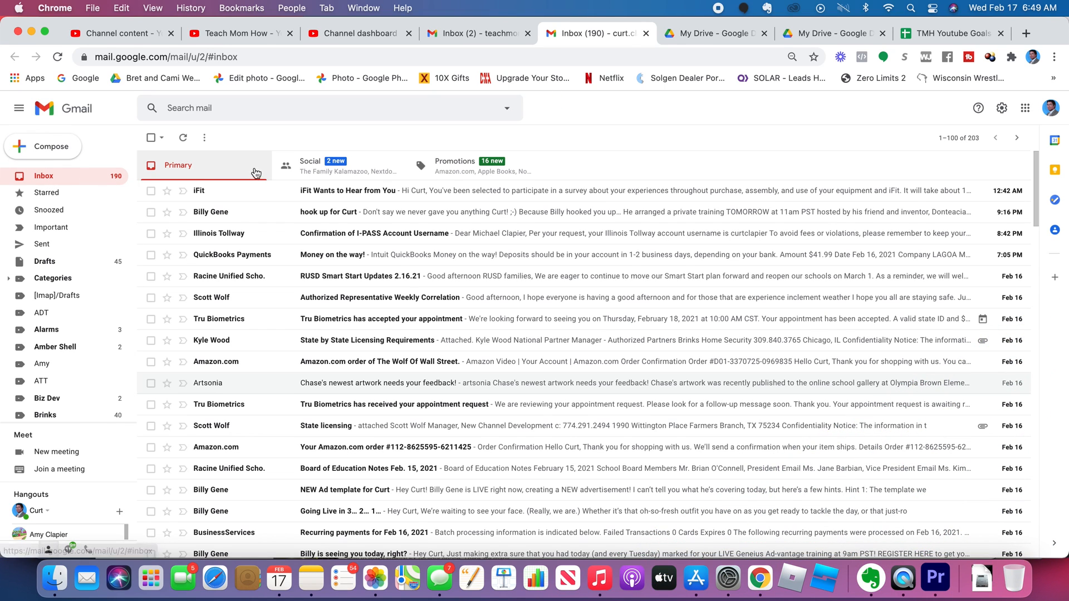
{"action": "mouse_move", "coordinate": [182, 186]}
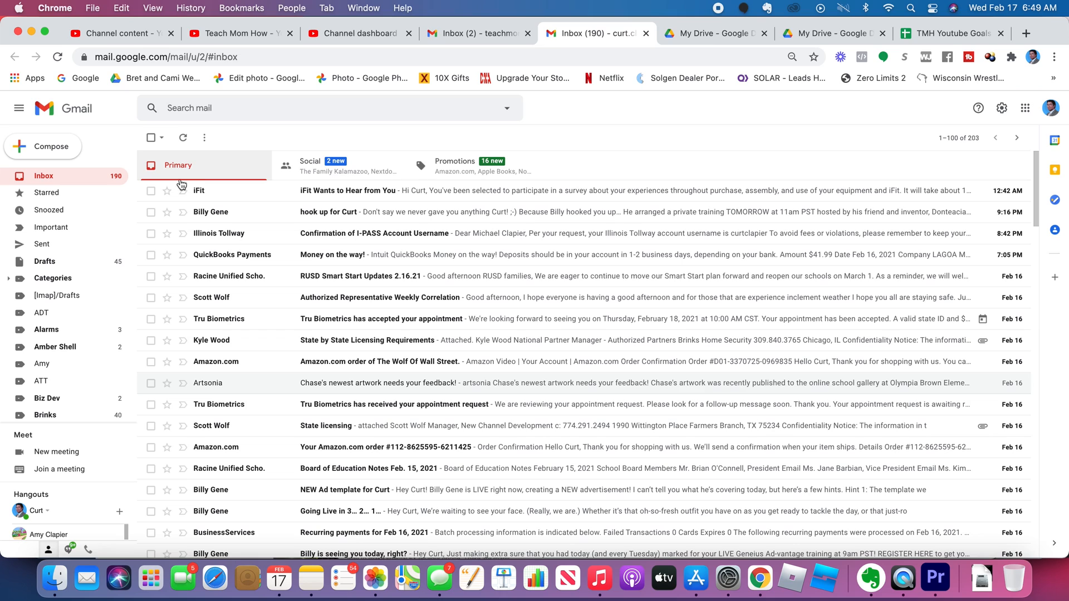
{"action": "mouse_move", "coordinate": [84, 186]}
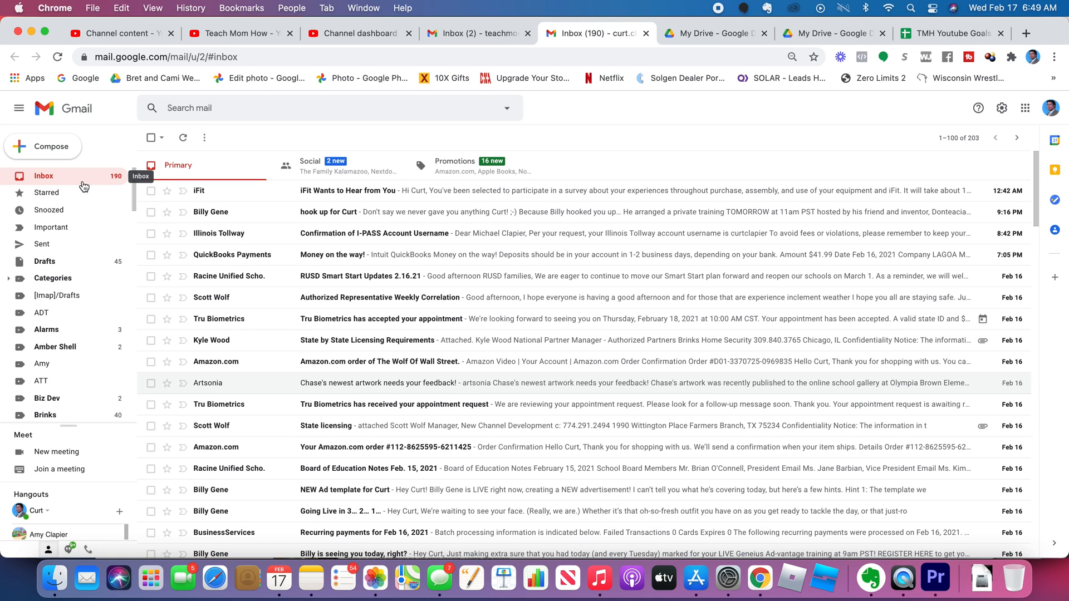
{"action": "mouse_move", "coordinate": [309, 166]}
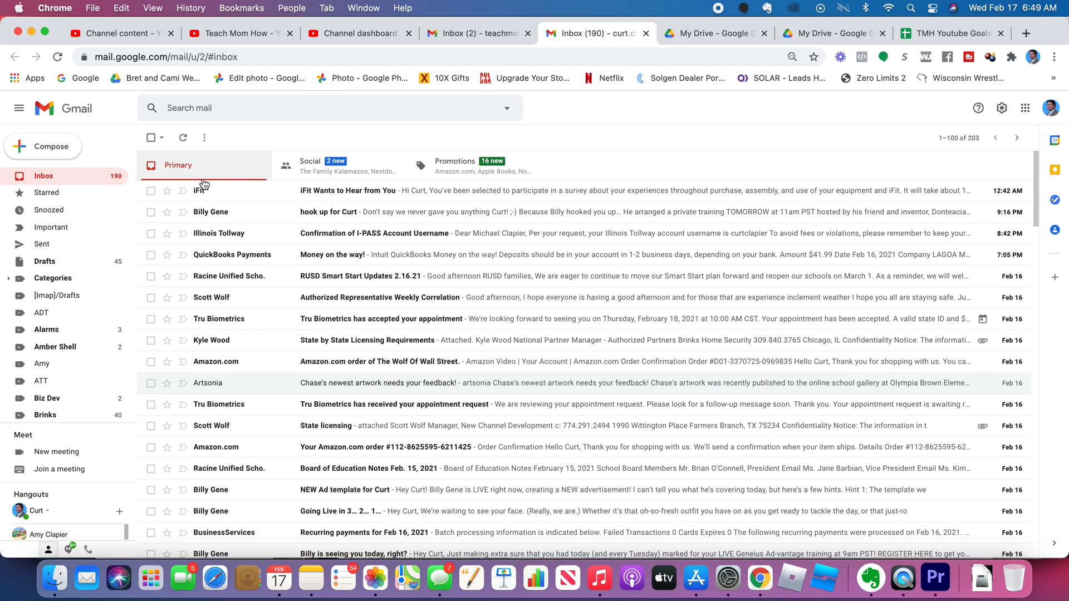
{"action": "mouse_move", "coordinate": [201, 179]}
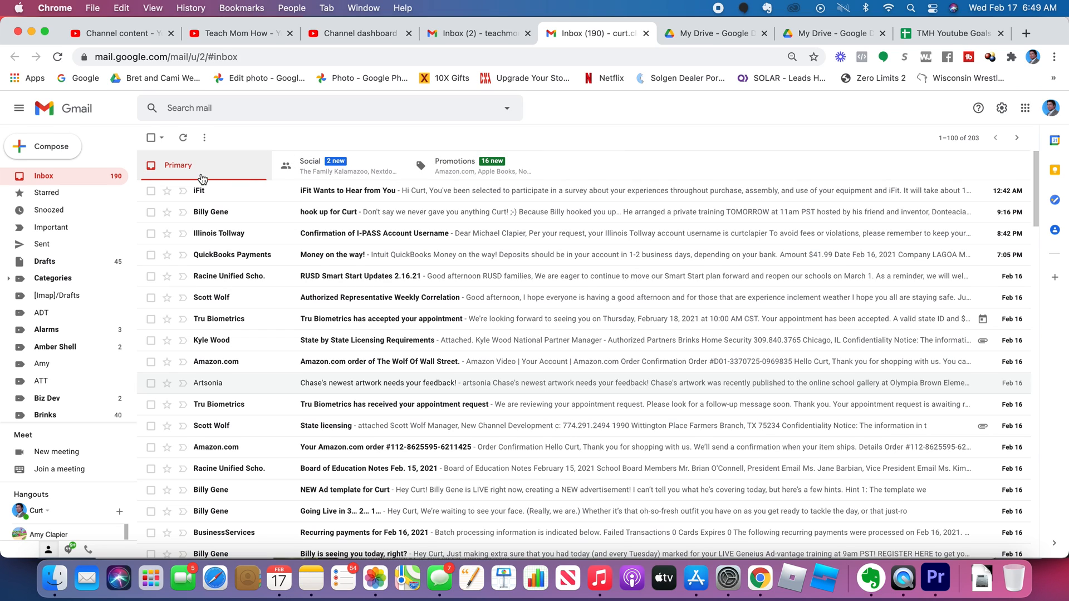
{"action": "mouse_move", "coordinate": [315, 163]}
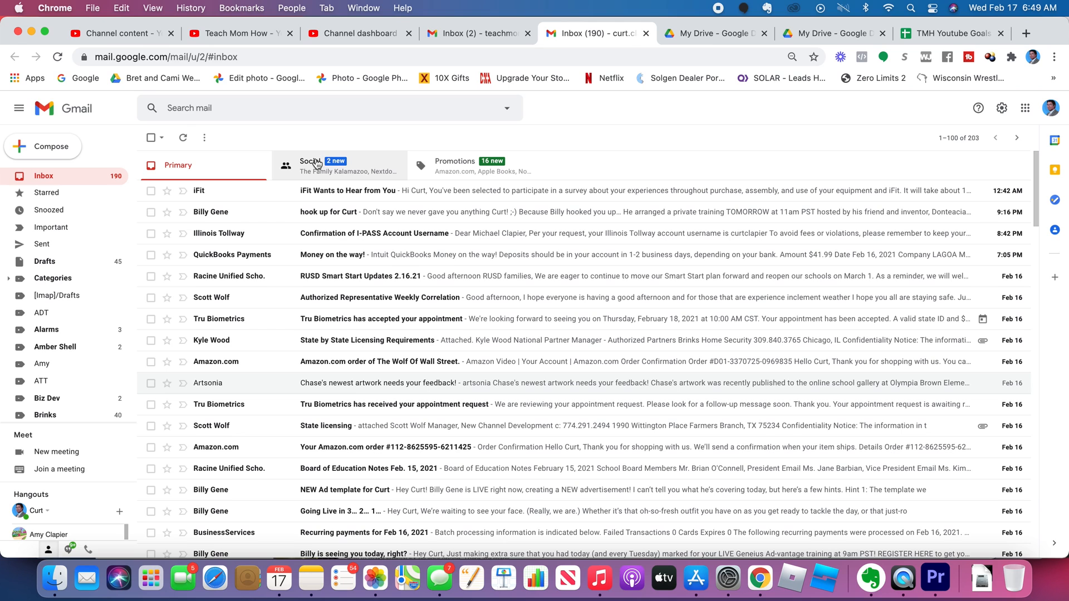
{"action": "left_click", "coordinate": [311, 164]}
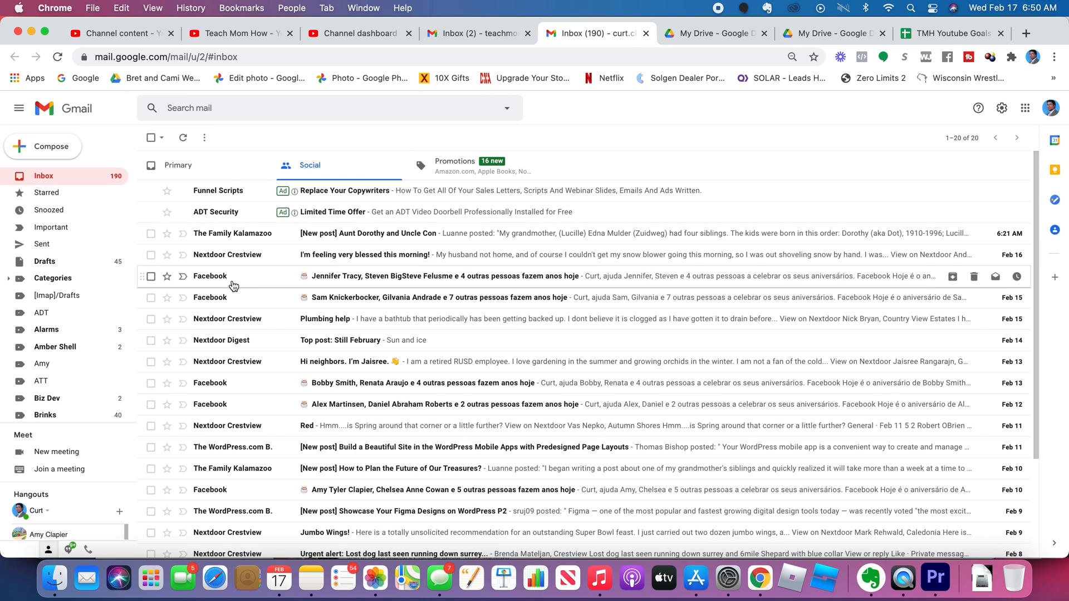
{"action": "mouse_move", "coordinate": [402, 259]}
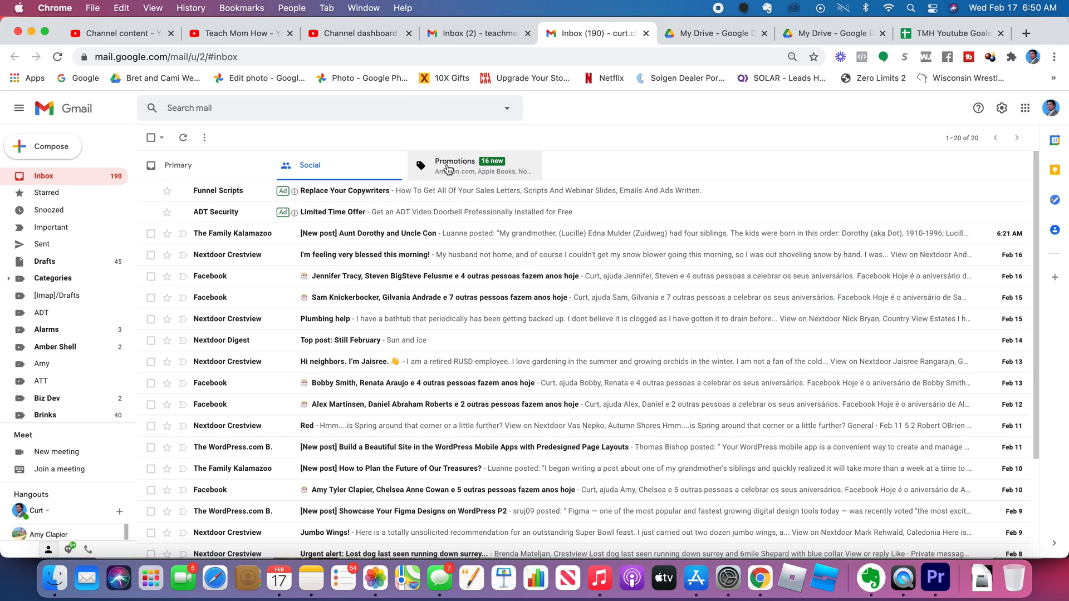
{"action": "left_click", "coordinate": [455, 165]}
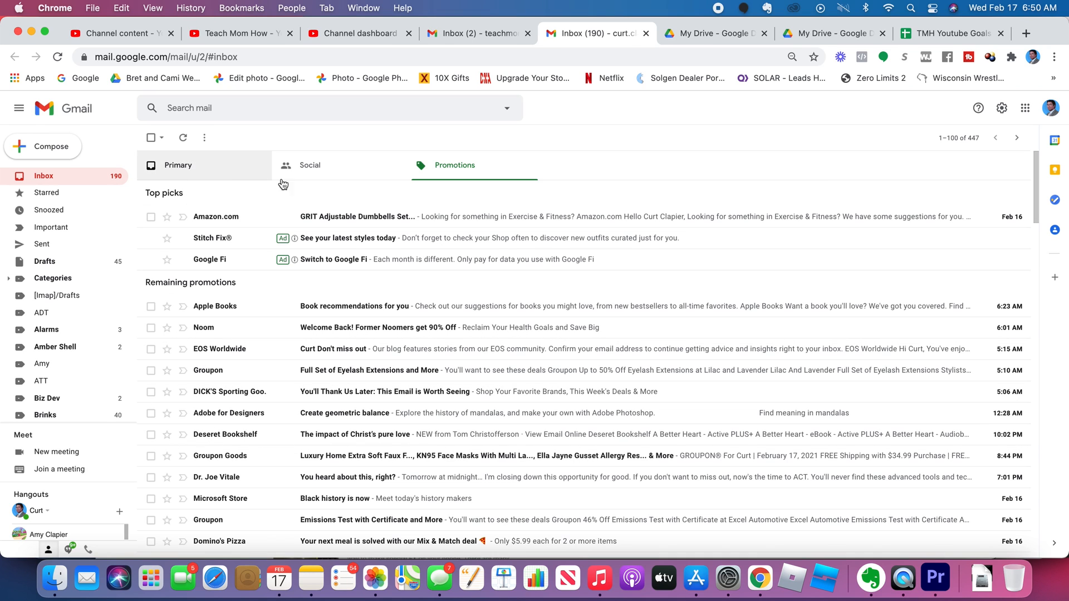
{"action": "mouse_move", "coordinate": [80, 197]}
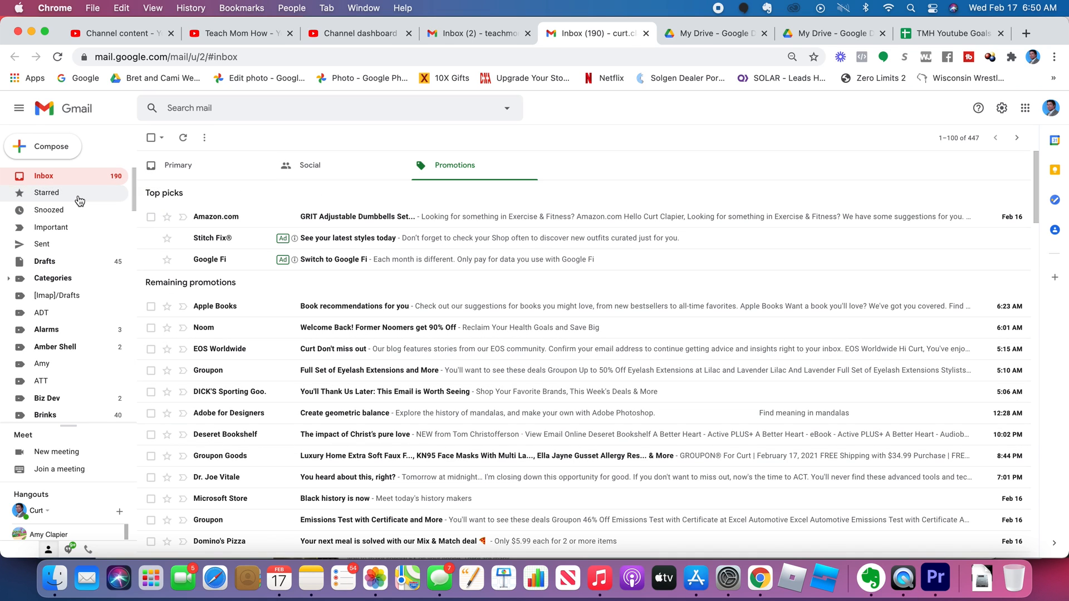
View the Starred and empty Snoozed folders, then return to the Primary inbox
{"action": "left_click", "coordinate": [46, 192]}
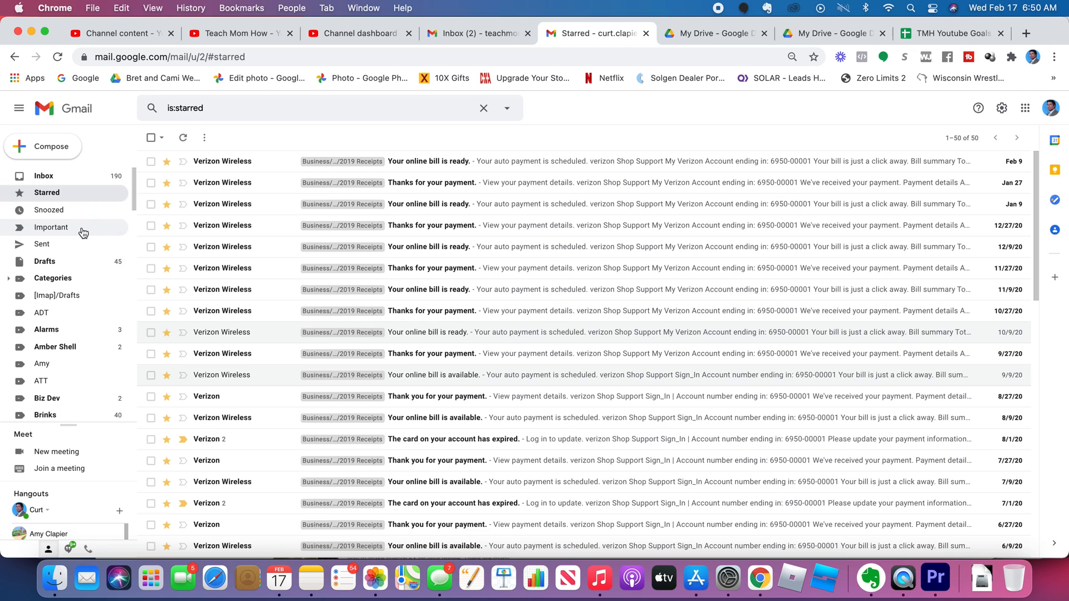
{"action": "left_click", "coordinate": [48, 209]}
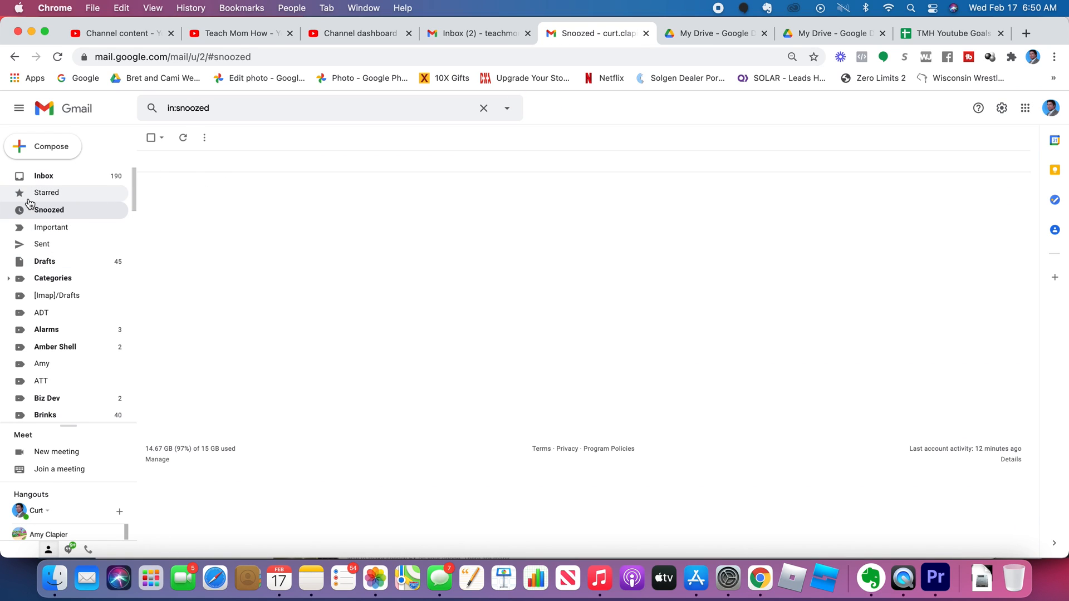
{"action": "left_click", "coordinate": [43, 176]}
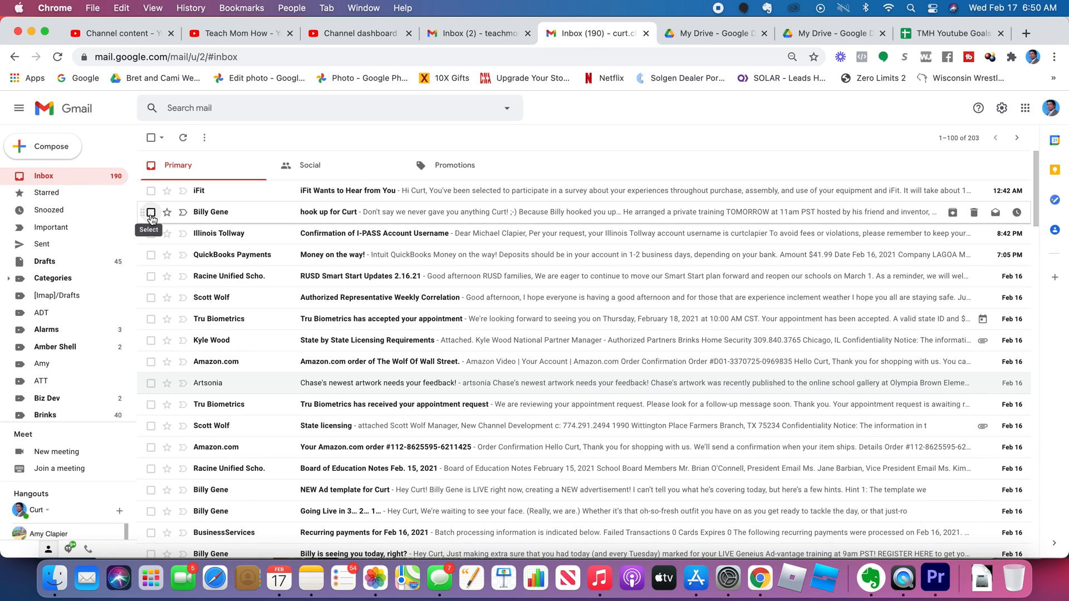
Snooze Billy Gene's 'hook up for Curt' conversation until later today
{"action": "left_click", "coordinate": [151, 212]}
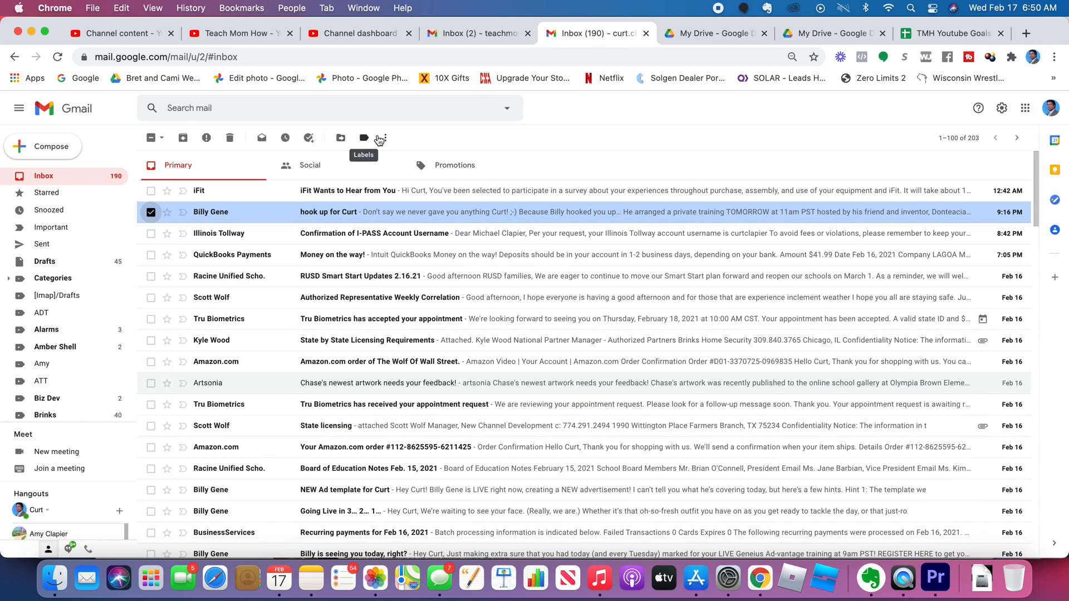
{"action": "mouse_move", "coordinate": [386, 137]}
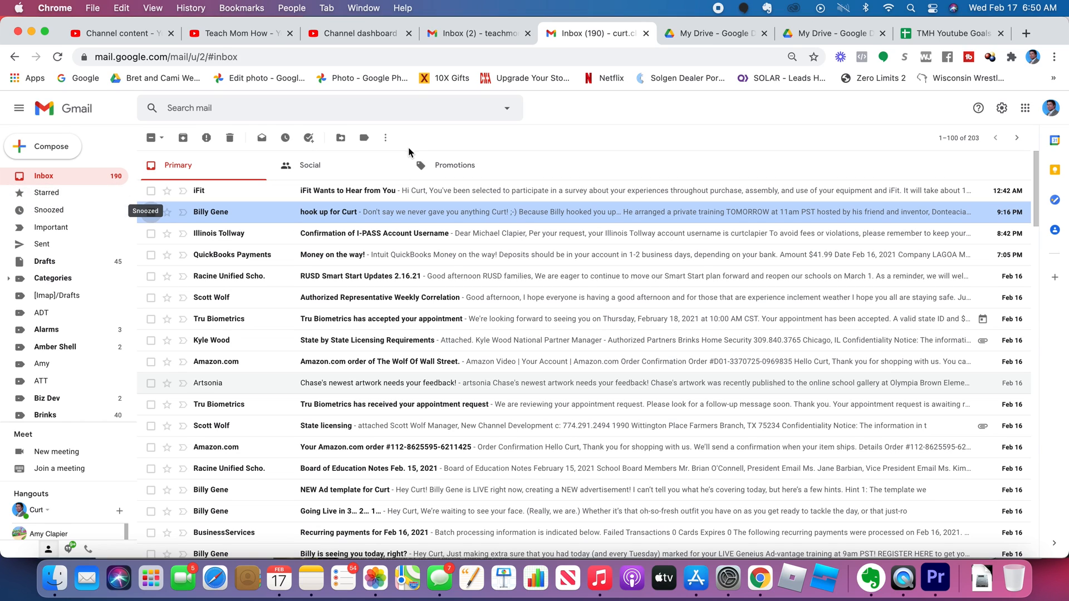
{"action": "left_click", "coordinate": [150, 212]}
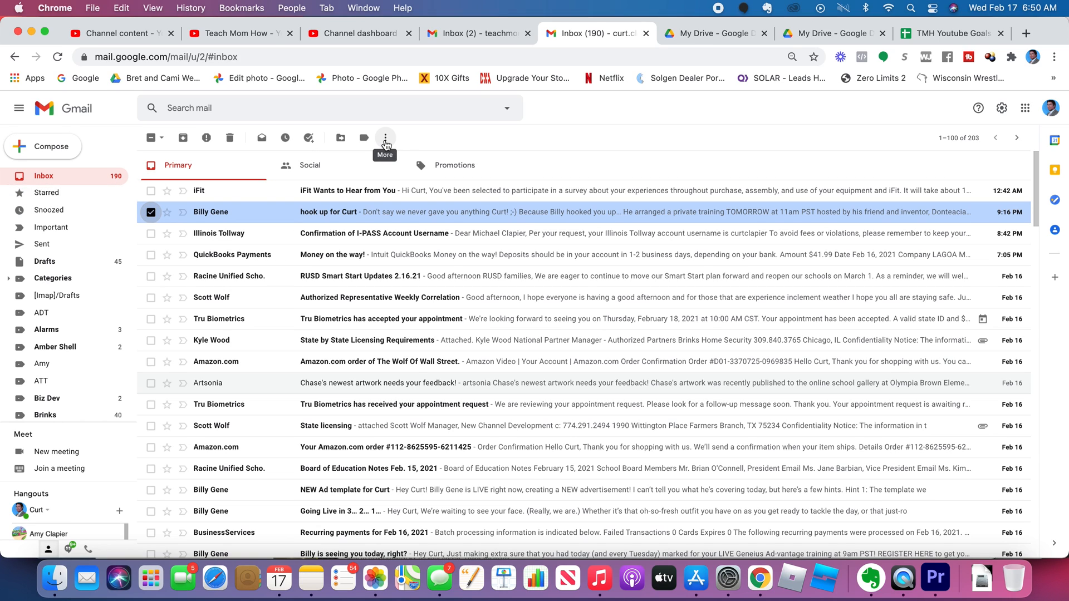
{"action": "left_click", "coordinate": [384, 137]}
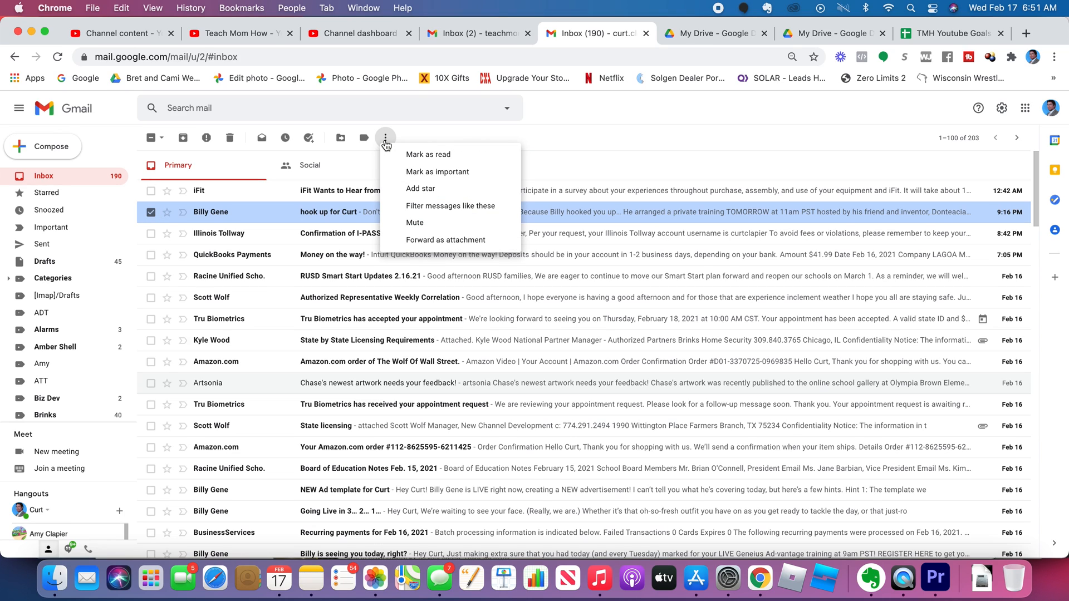
{"action": "mouse_move", "coordinate": [285, 137]}
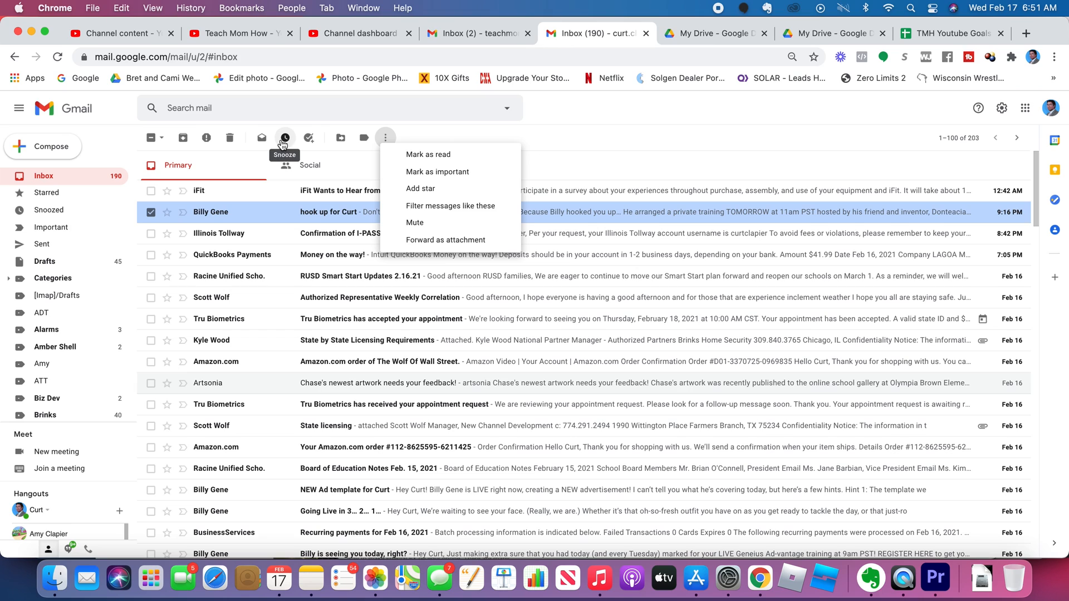
{"action": "left_click", "coordinate": [385, 137]}
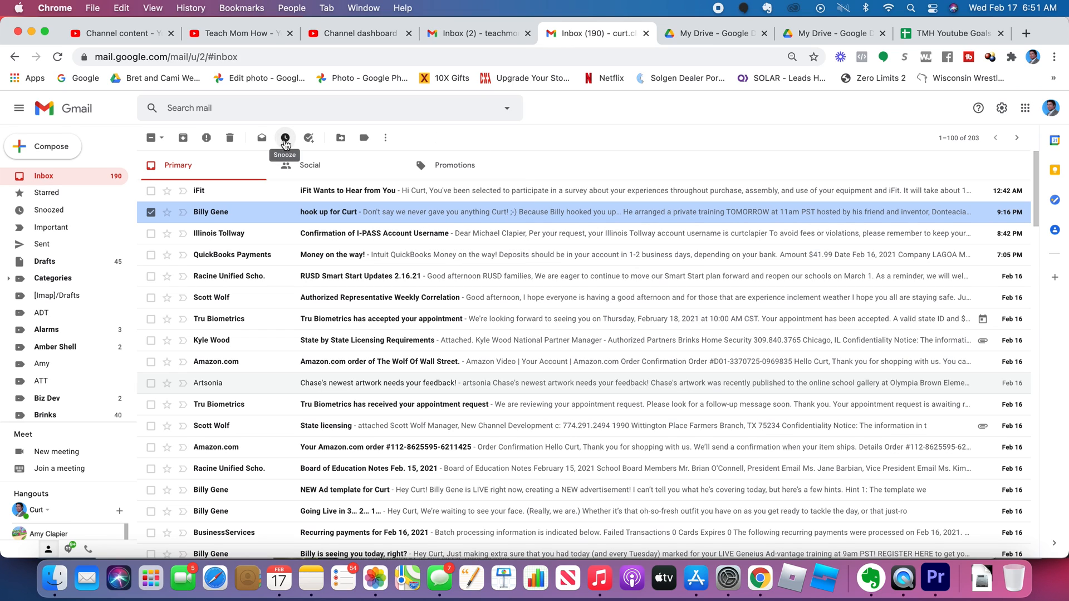
{"action": "left_click", "coordinate": [284, 137]}
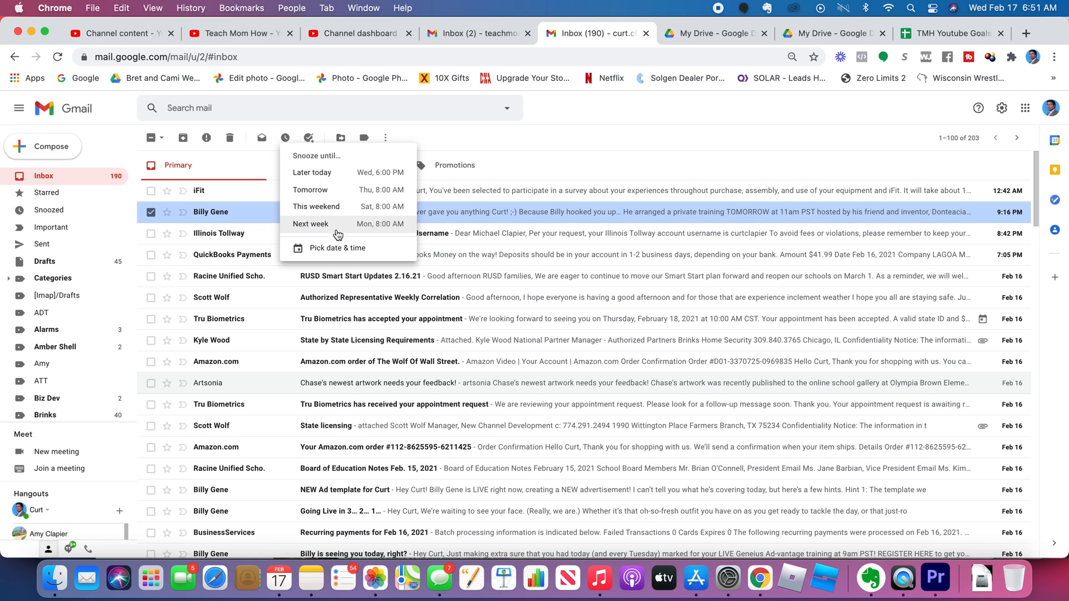
{"action": "mouse_move", "coordinate": [320, 172]}
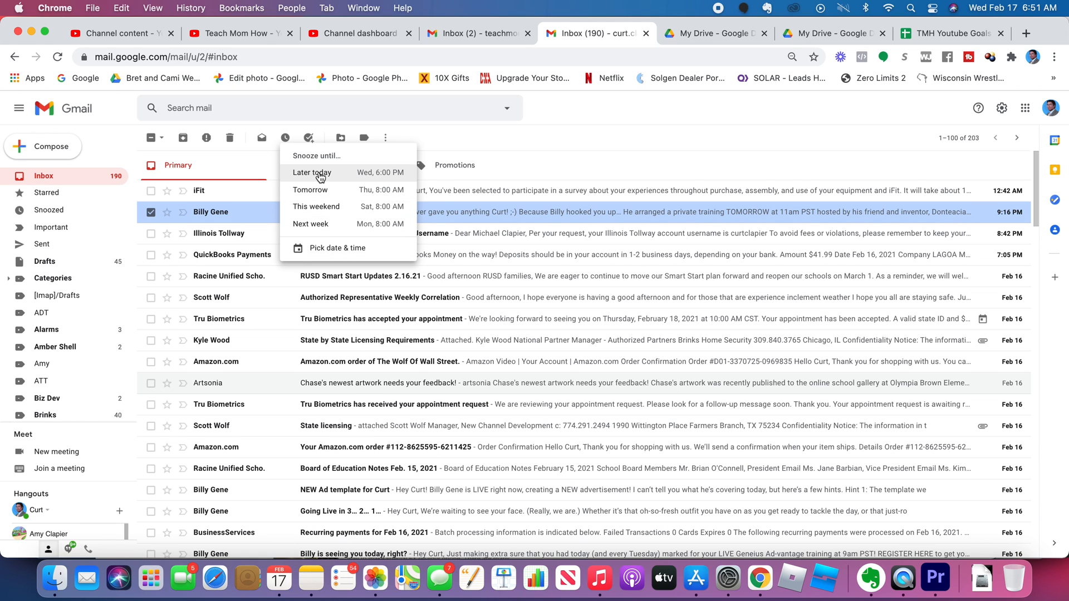
{"action": "left_click", "coordinate": [311, 173]}
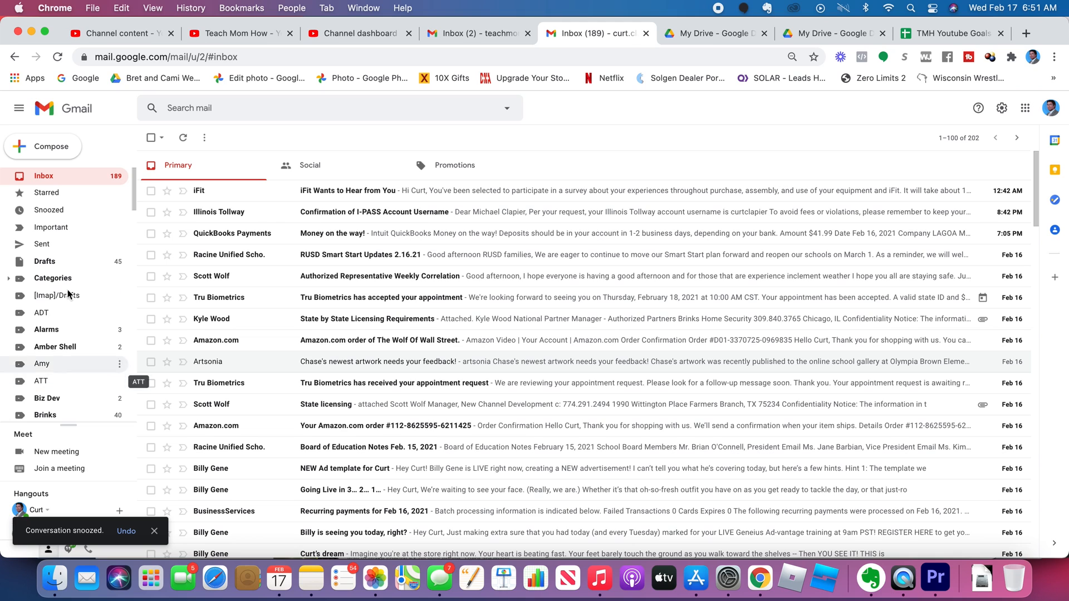
{"action": "mouse_move", "coordinate": [78, 239]}
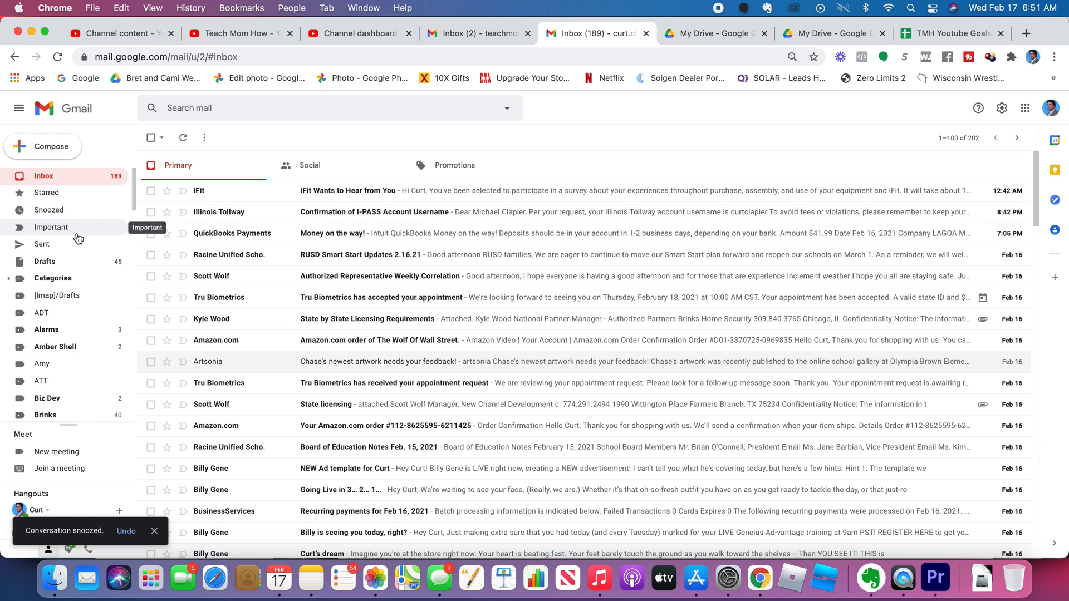
Look at the Important folder, then mark the iFit survey email important in Primary
{"action": "left_click", "coordinate": [50, 227]}
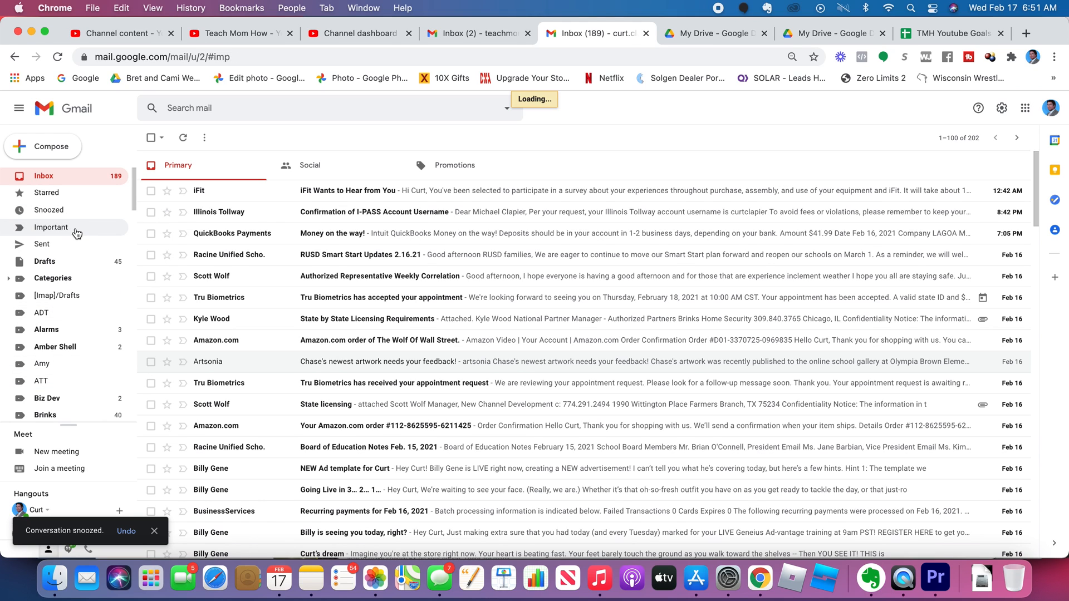
{"action": "left_click", "coordinate": [51, 228]}
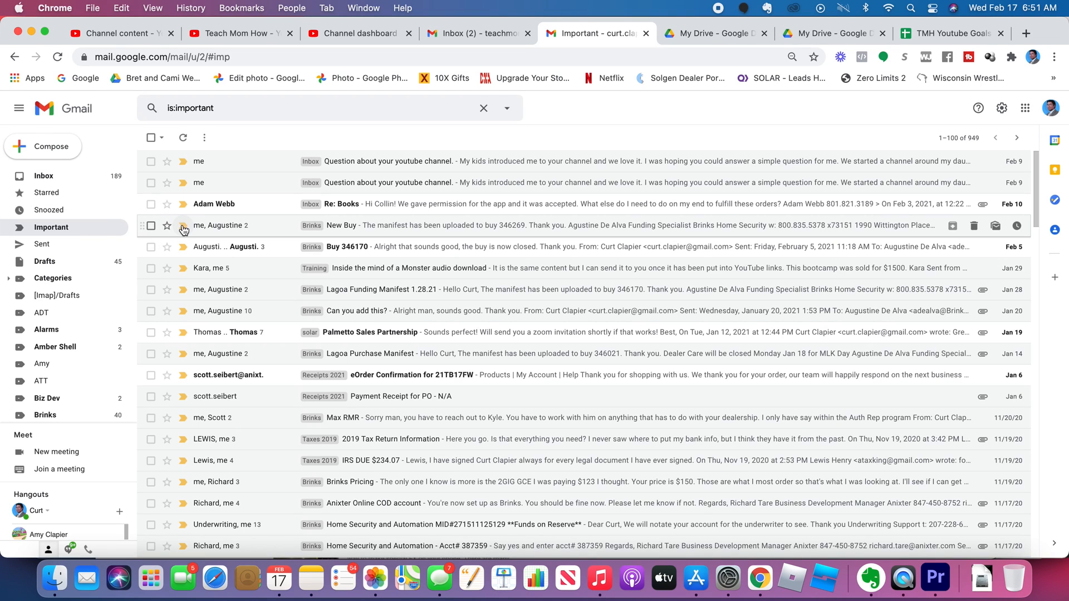
{"action": "mouse_move", "coordinate": [182, 229]}
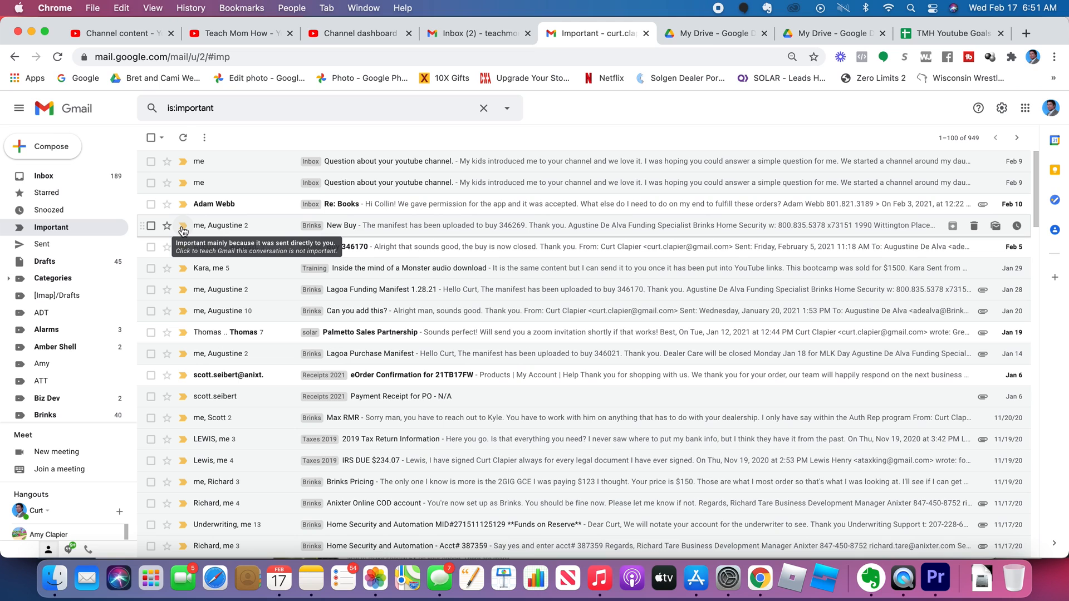
{"action": "left_click", "coordinate": [44, 176]}
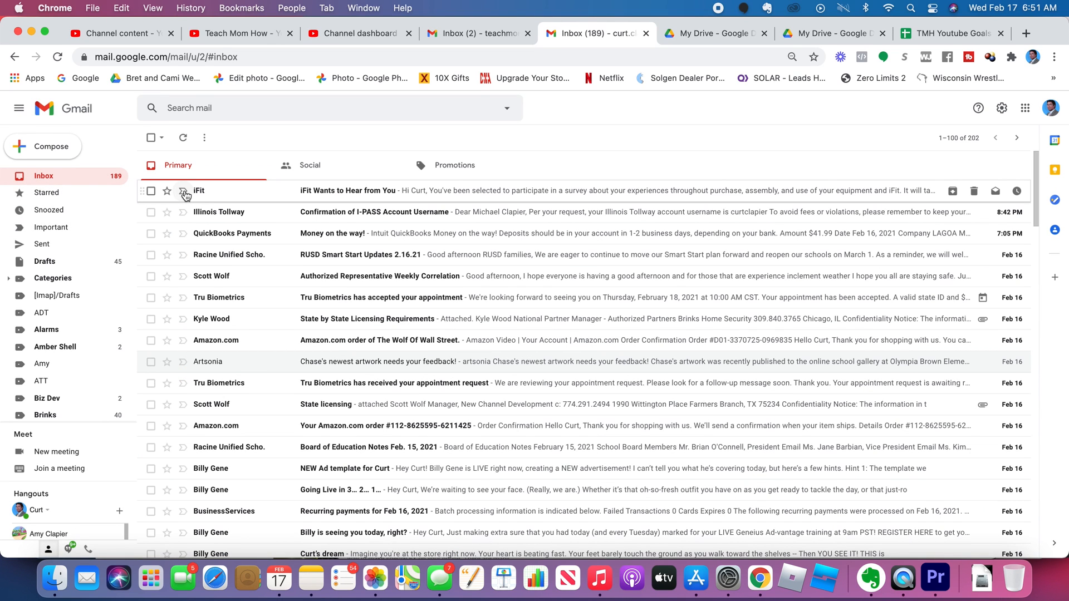
{"action": "mouse_move", "coordinate": [183, 191]}
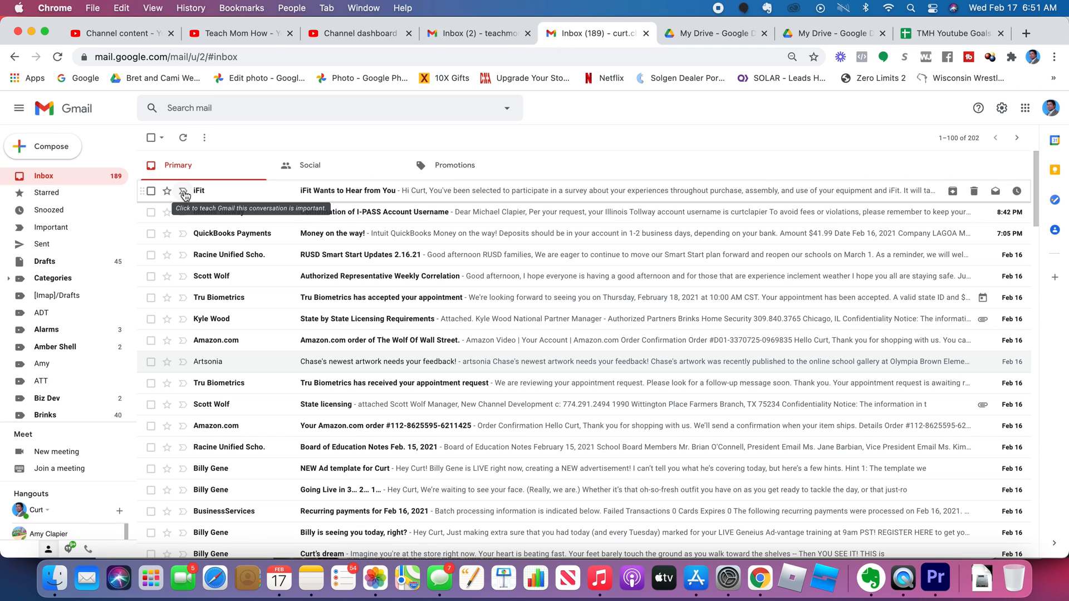
{"action": "left_click", "coordinate": [183, 191]}
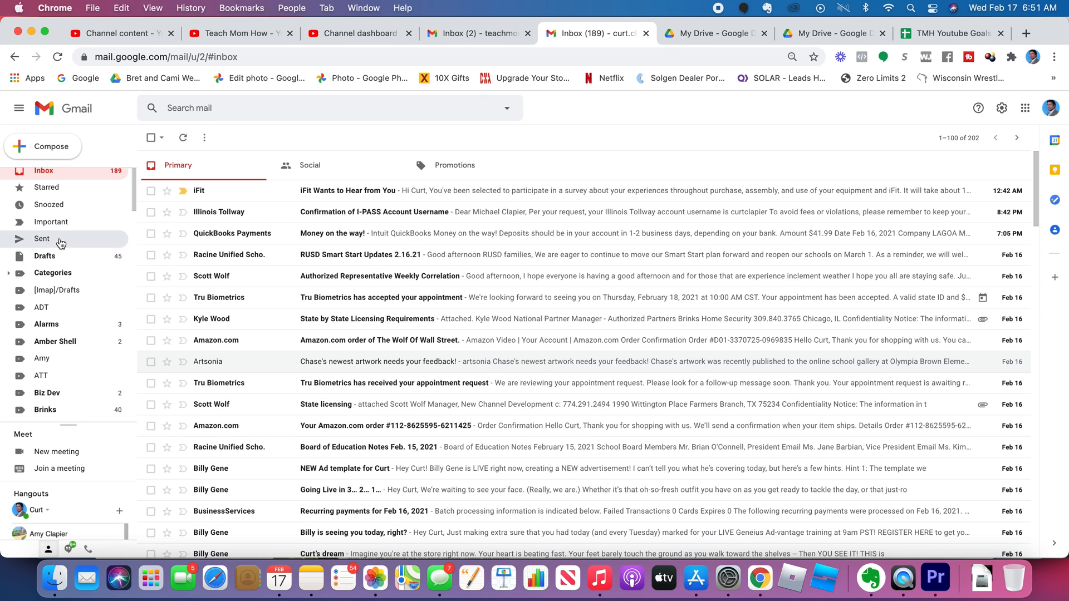
Browse the Sent folder, then open Drafts listing 45 drafts
{"action": "left_click", "coordinate": [41, 238]}
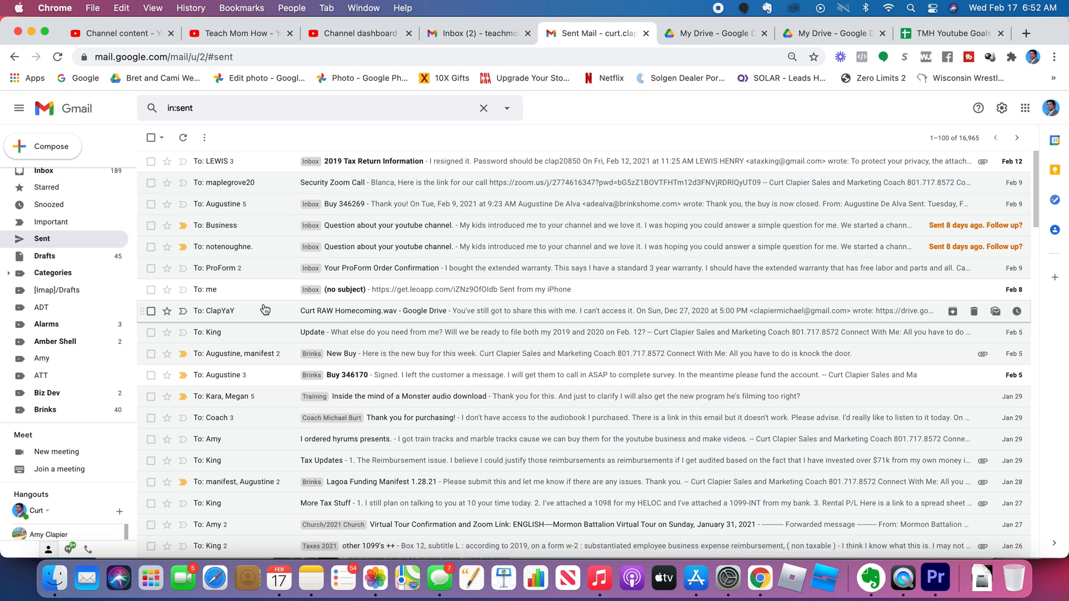
{"action": "mouse_move", "coordinate": [91, 260]}
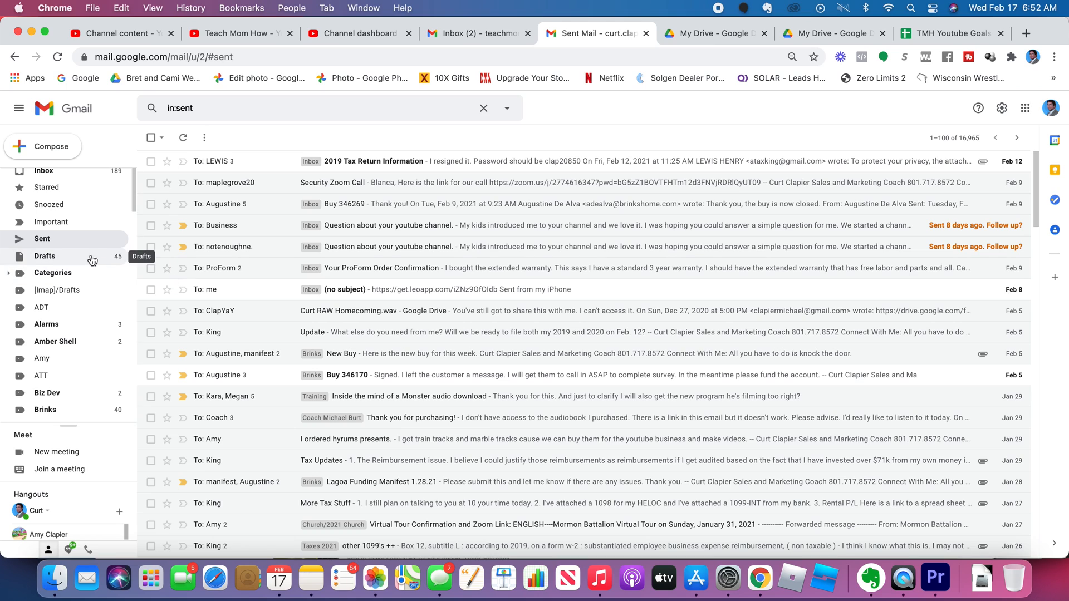
{"action": "left_click", "coordinate": [45, 256]}
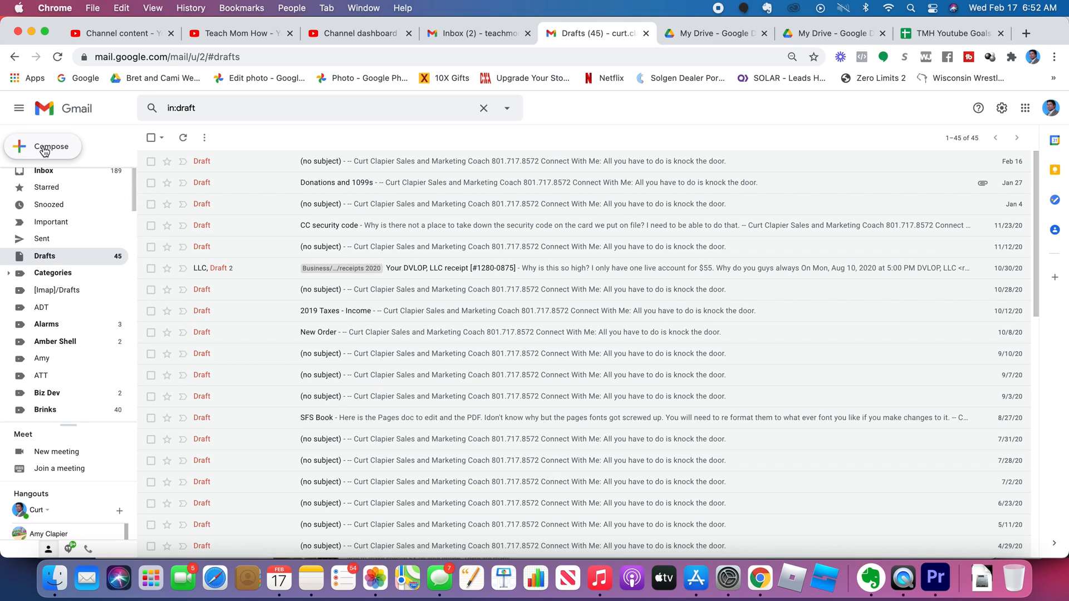
{"action": "left_click", "coordinate": [44, 146]}
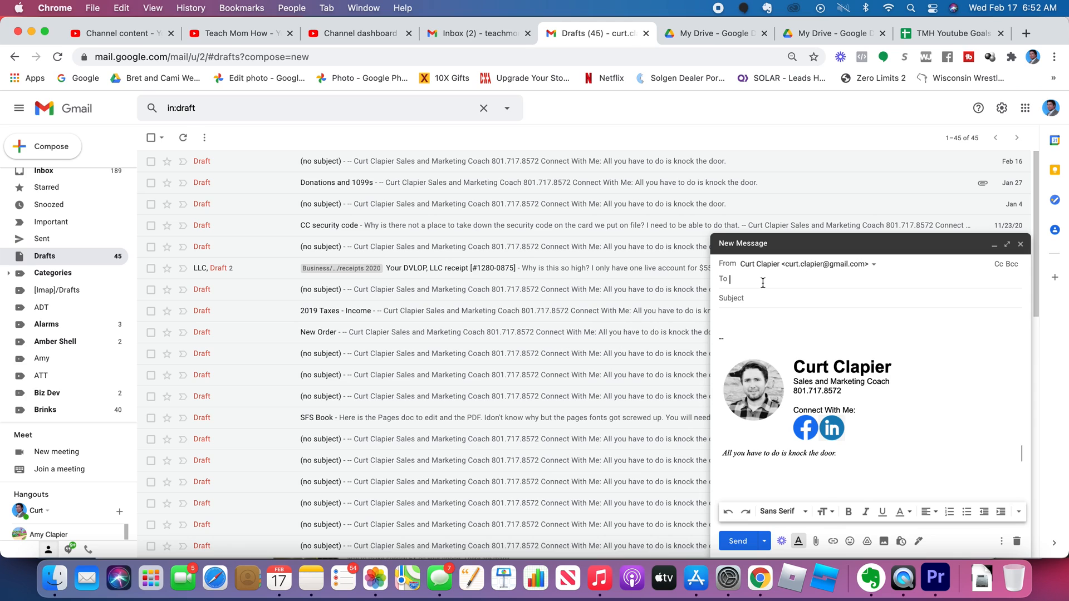
{"action": "type", "text": "gi"}
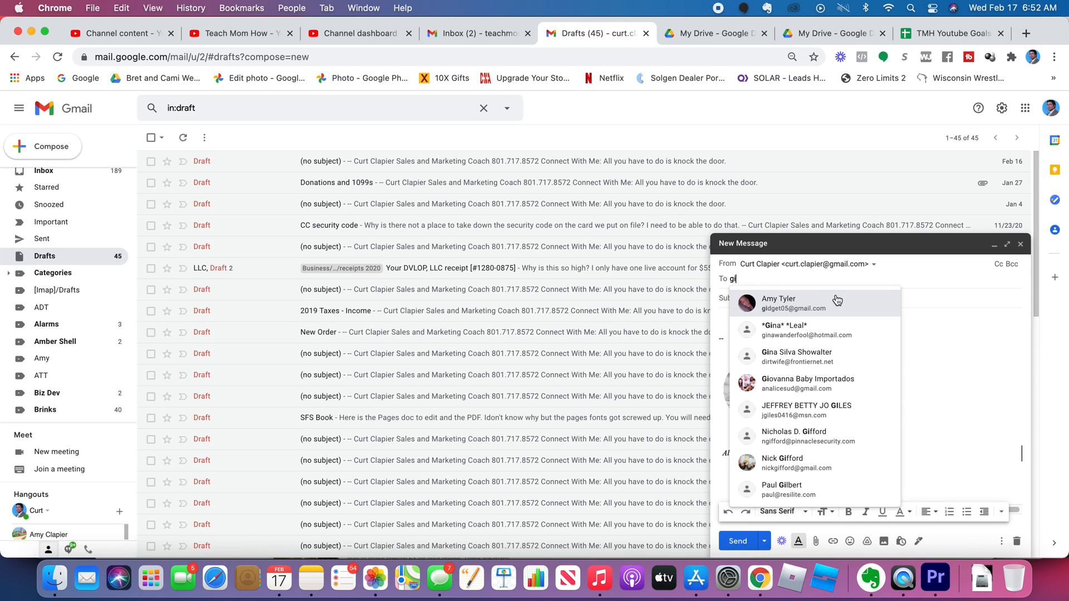
{"action": "left_click", "coordinate": [792, 304]}
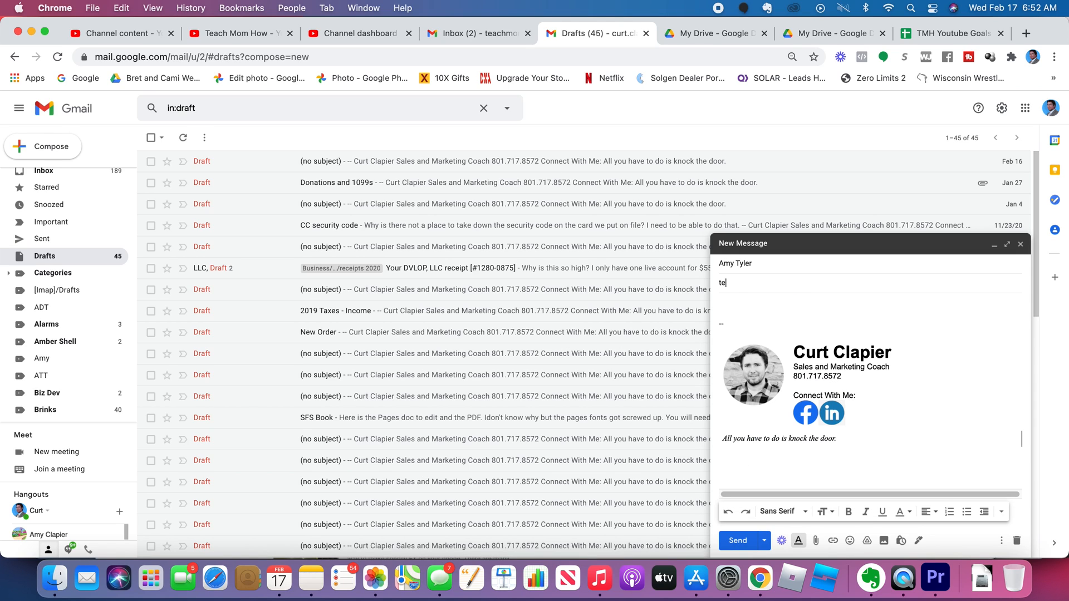
{"action": "type", "text": "test"}
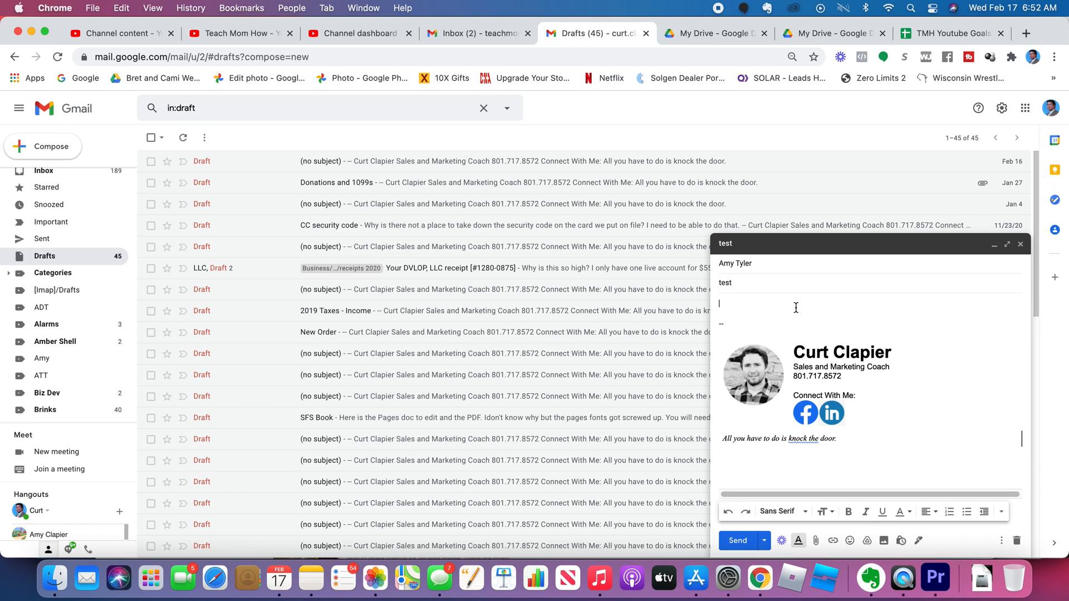
{"action": "type", "text": "alkdjfaklsjfadklsjfsalkjf"}
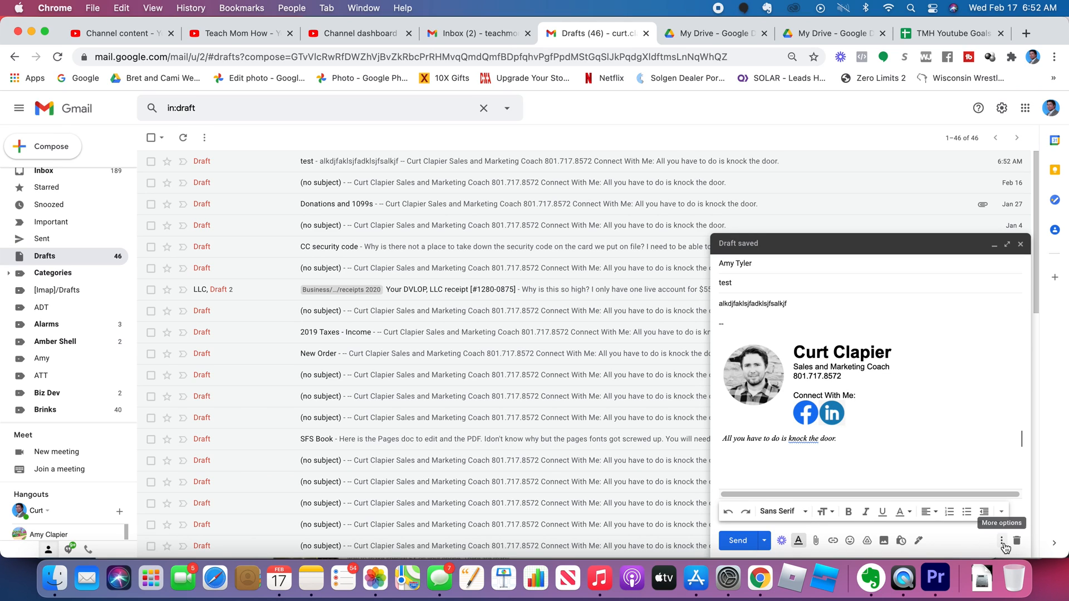
{"action": "left_click", "coordinate": [1005, 540]}
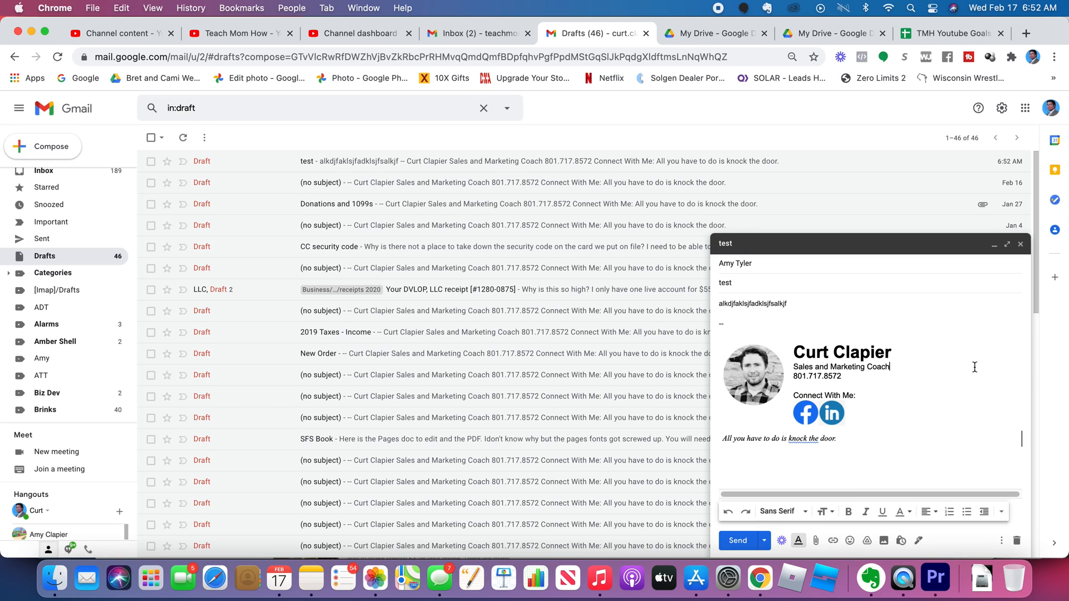
{"action": "left_click", "coordinate": [1021, 244]}
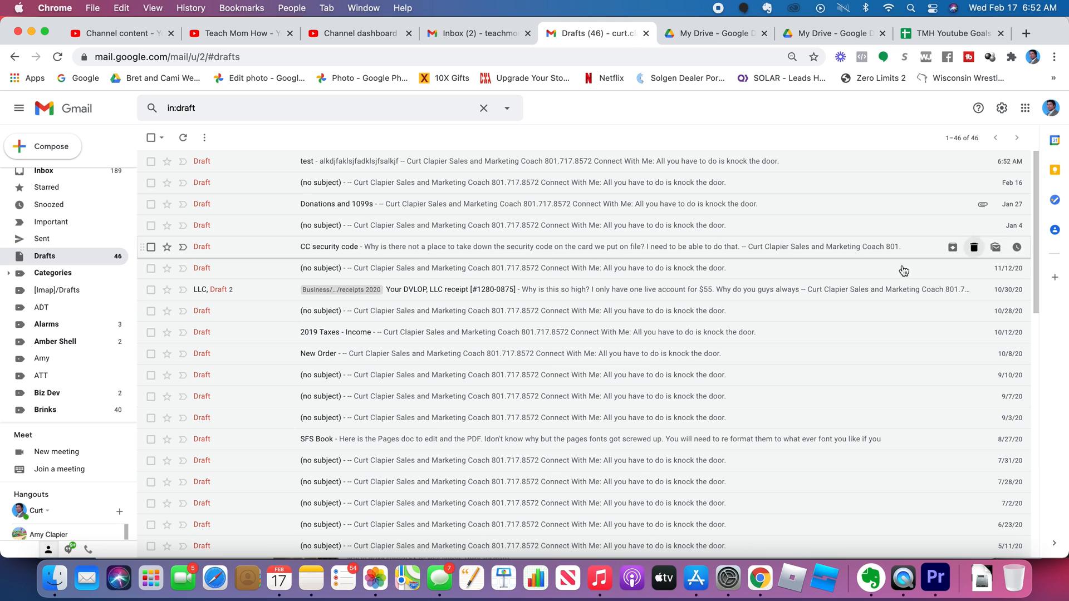
{"action": "mouse_move", "coordinate": [1047, 321]}
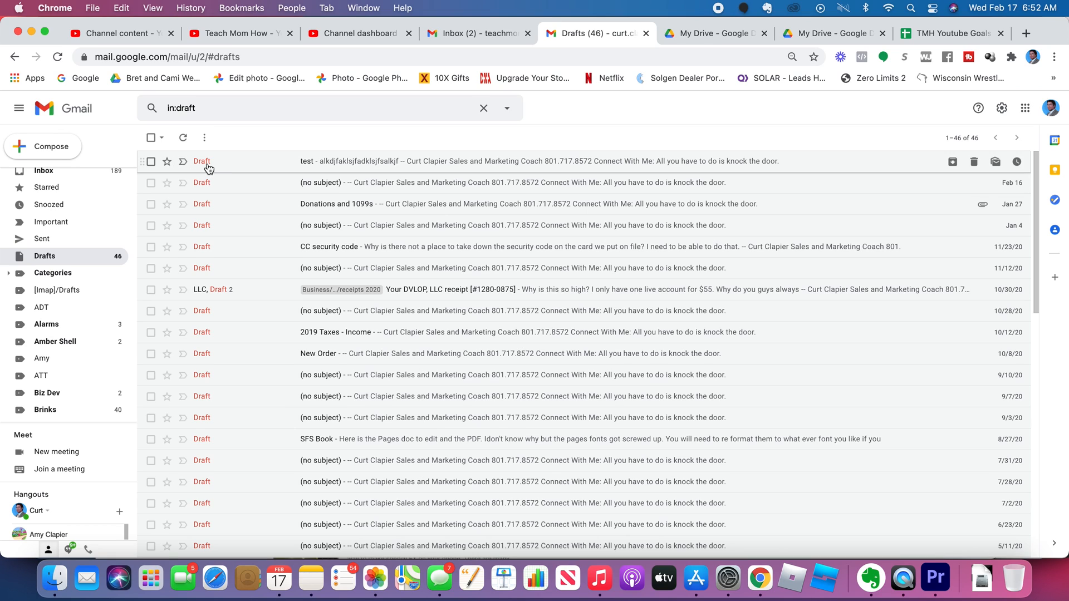
{"action": "mouse_move", "coordinate": [302, 165]}
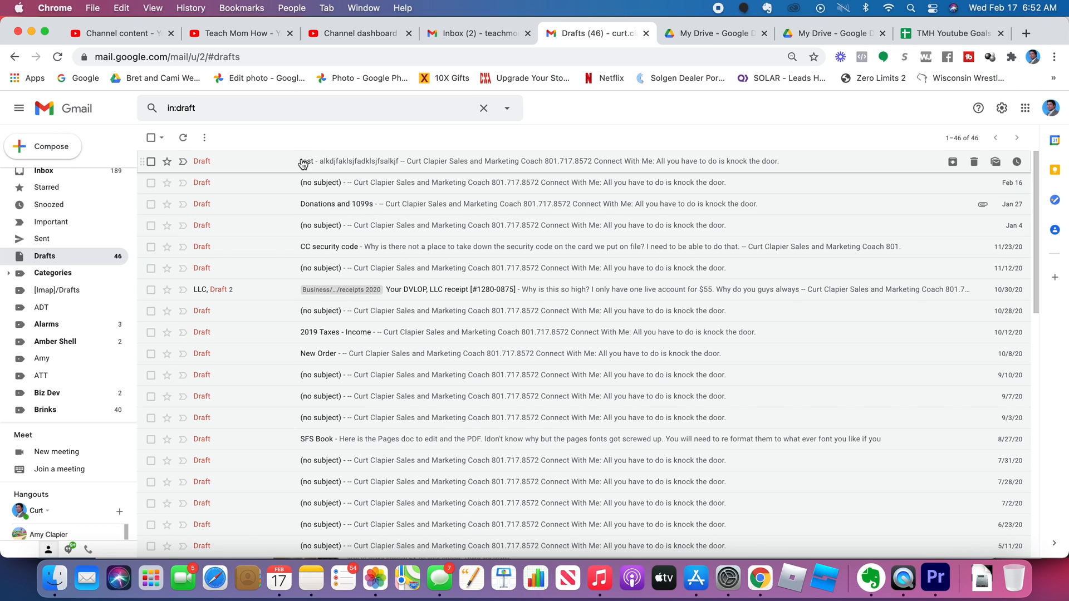
{"action": "mouse_move", "coordinate": [325, 170]}
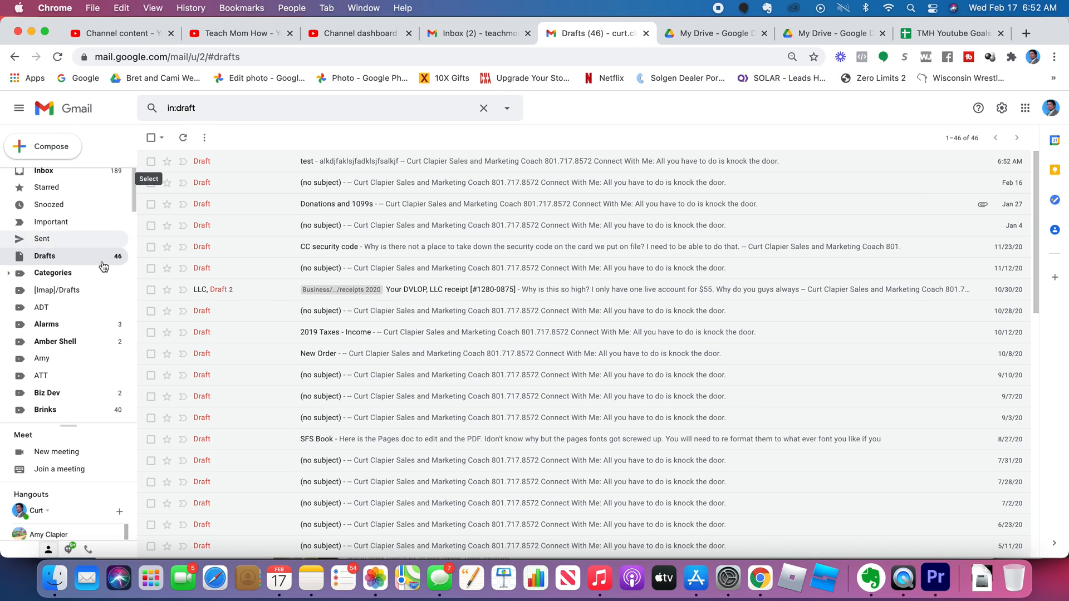
{"action": "left_click", "coordinate": [52, 273]}
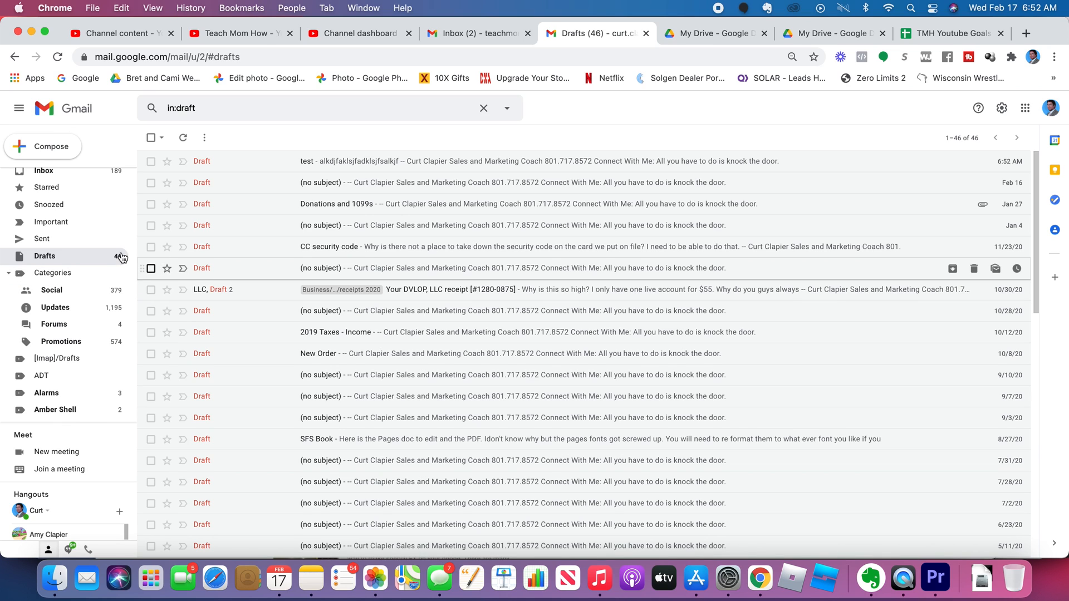
Browse the Updates and Forums categories, ending on Promotions with 708 conversations
{"action": "left_click", "coordinate": [42, 176]}
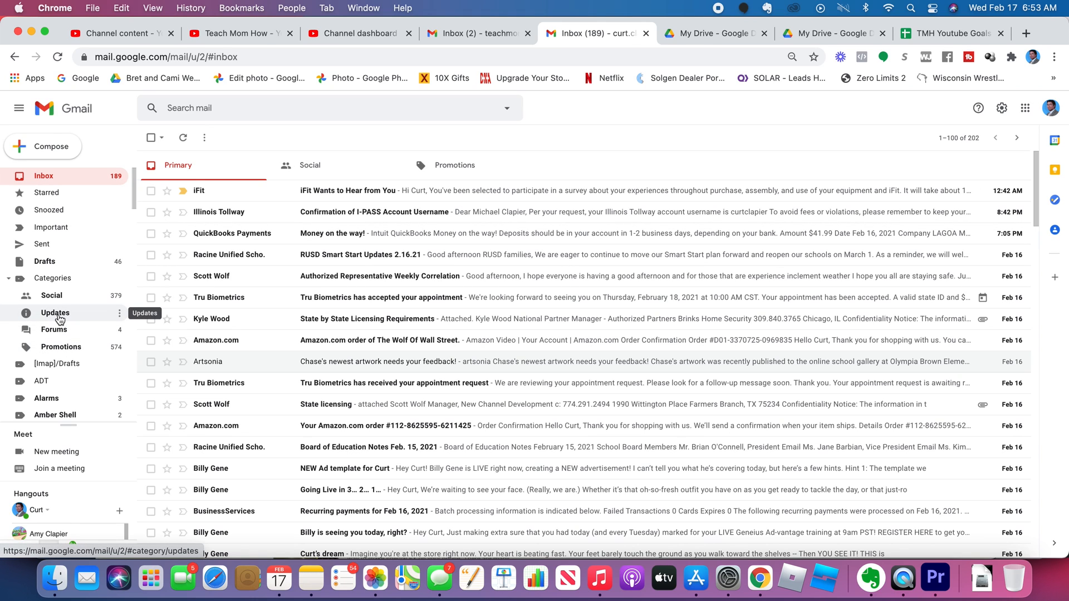
{"action": "left_click", "coordinate": [55, 313]}
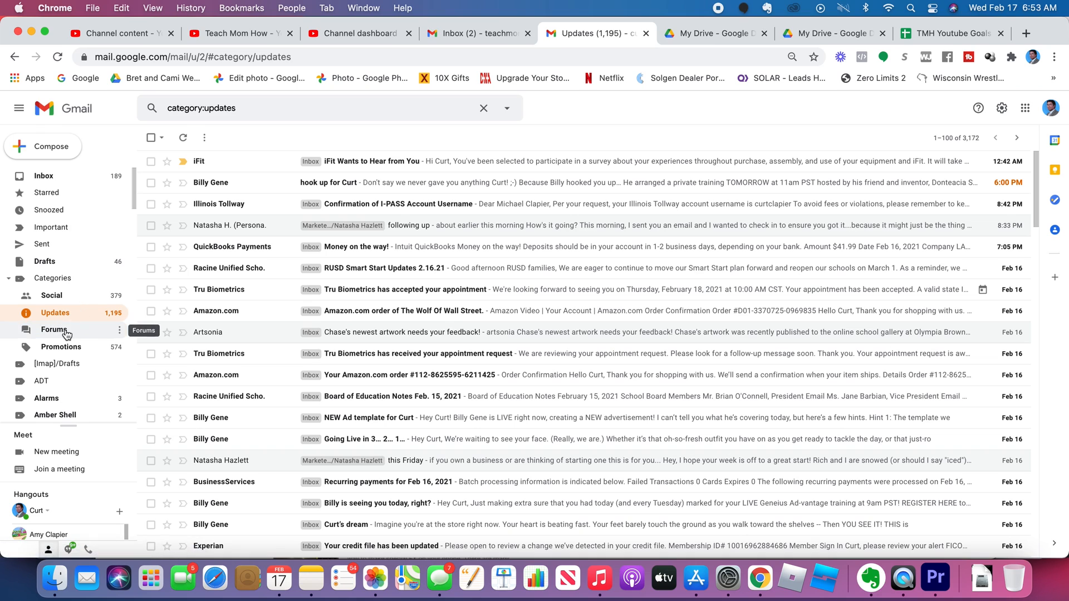
{"action": "left_click", "coordinate": [54, 330]}
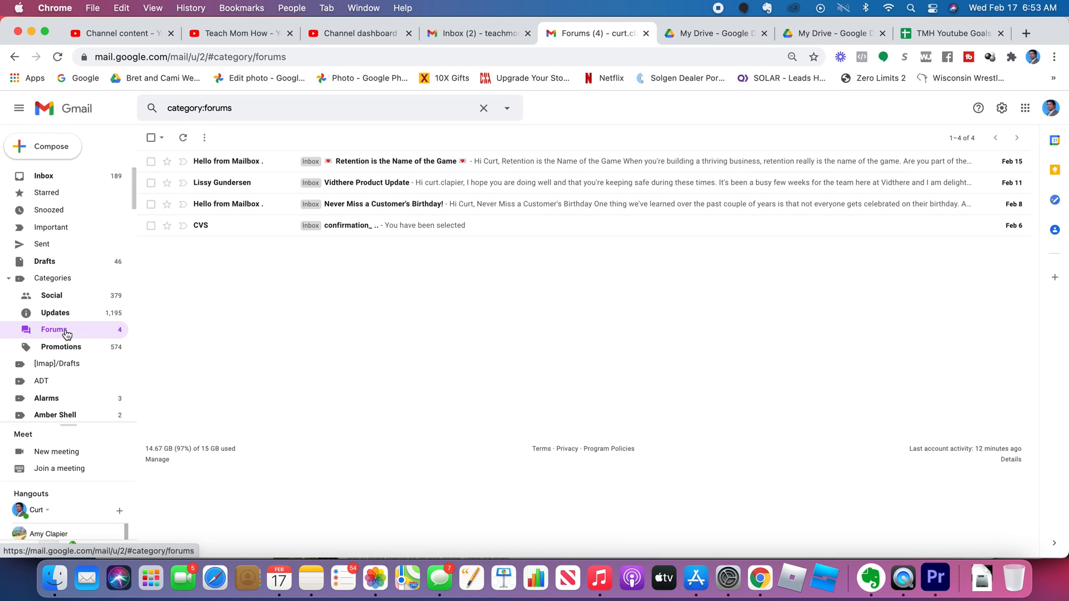
{"action": "mouse_move", "coordinate": [61, 350]}
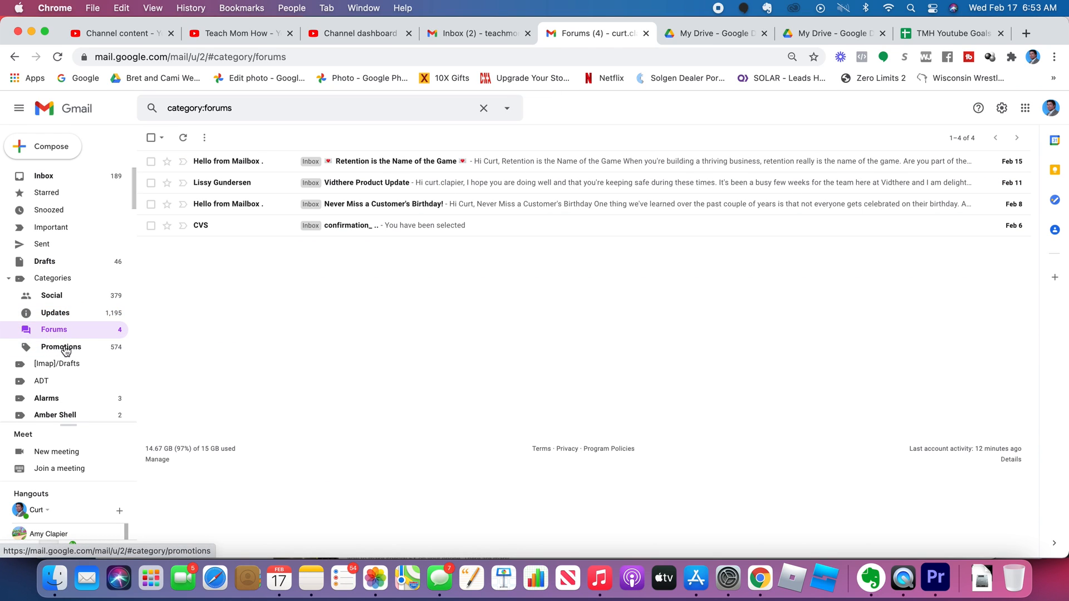
{"action": "left_click", "coordinate": [61, 347]}
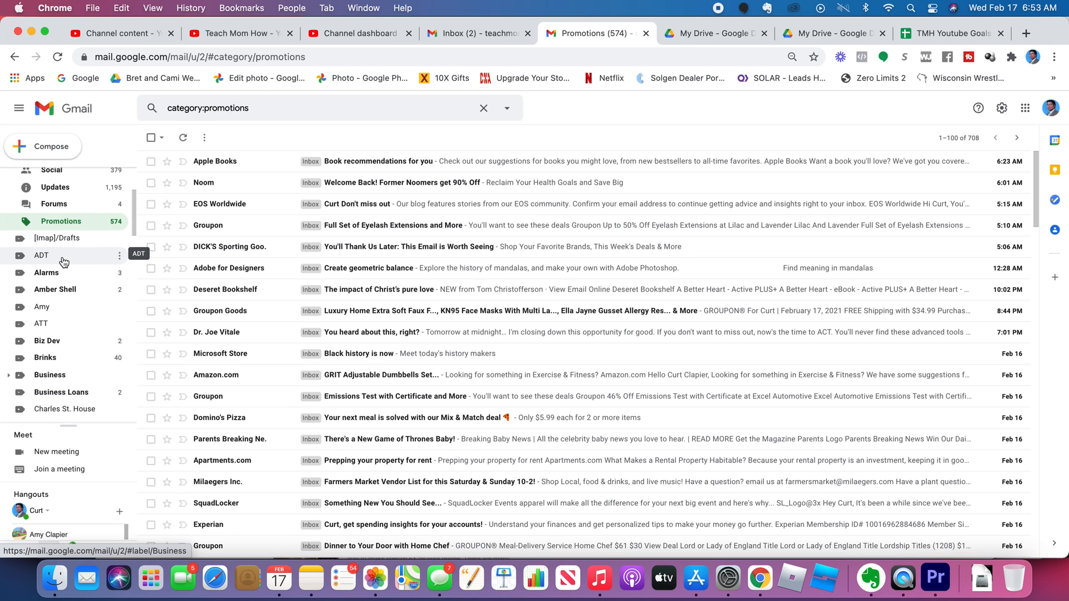
Scroll the sidebar labels and expand More to show Chats, Scheduled, All Mail, Spam, Trash
{"action": "scroll", "scroll_direction": "down", "scroll_amount": 3}
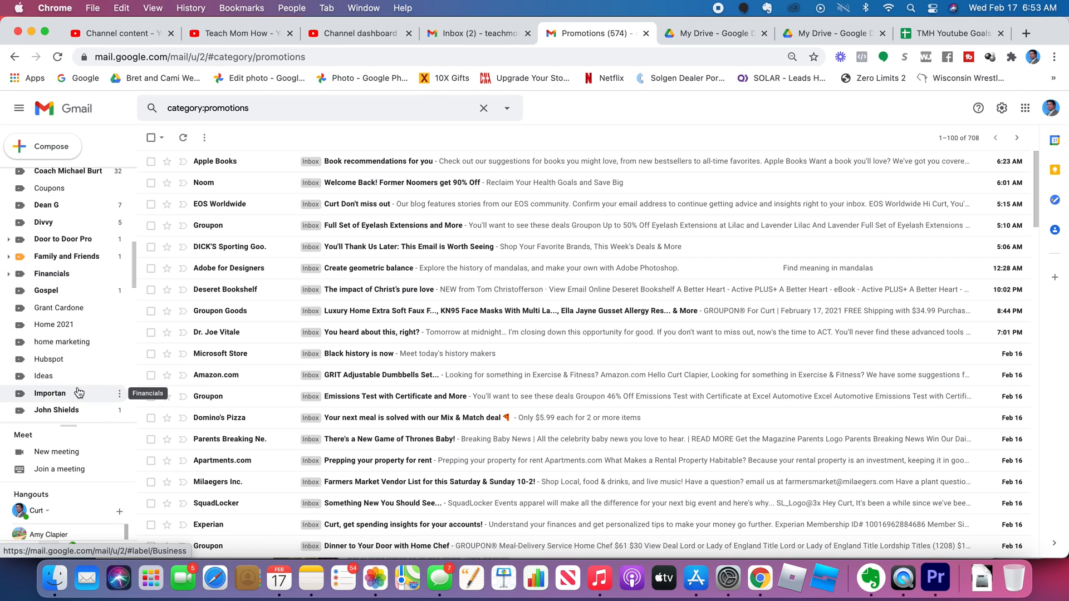
{"action": "scroll", "scroll_direction": "down", "scroll_amount": 3}
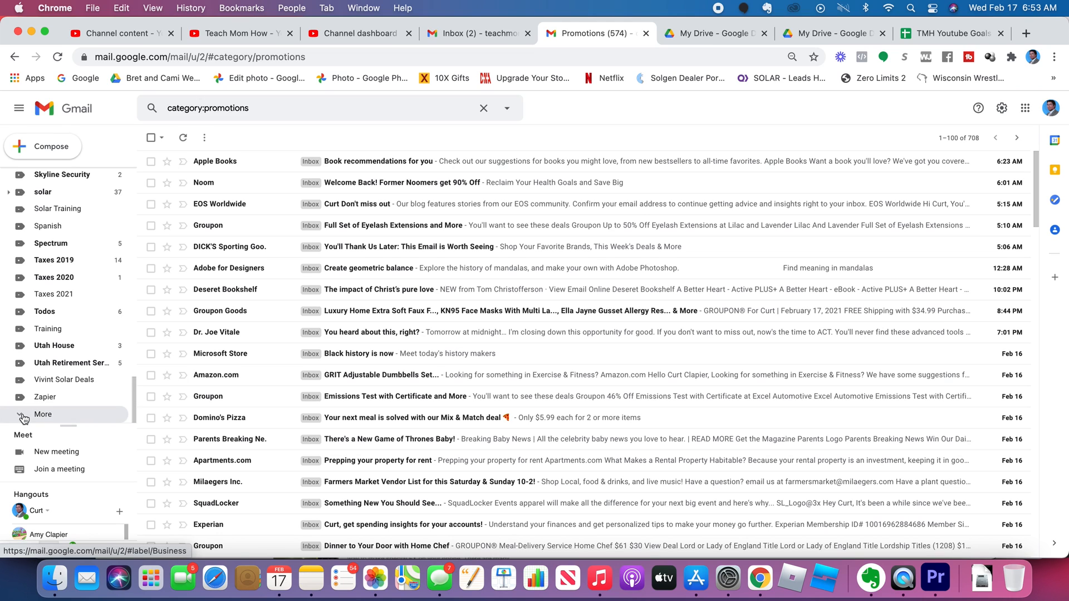
{"action": "left_click", "coordinate": [43, 414]}
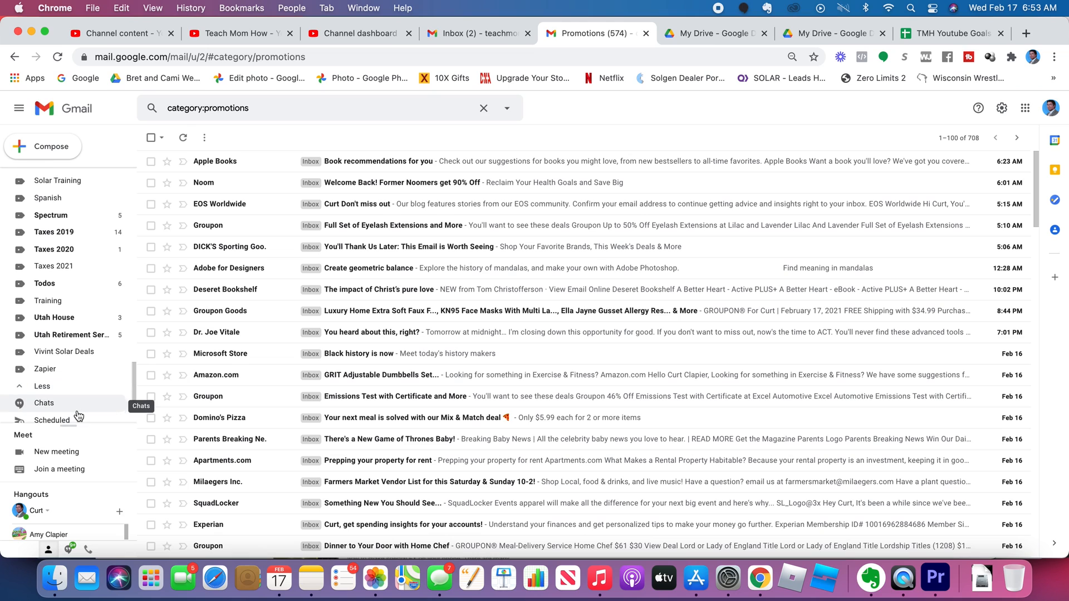
{"action": "scroll", "scroll_direction": "down", "scroll_amount": 3}
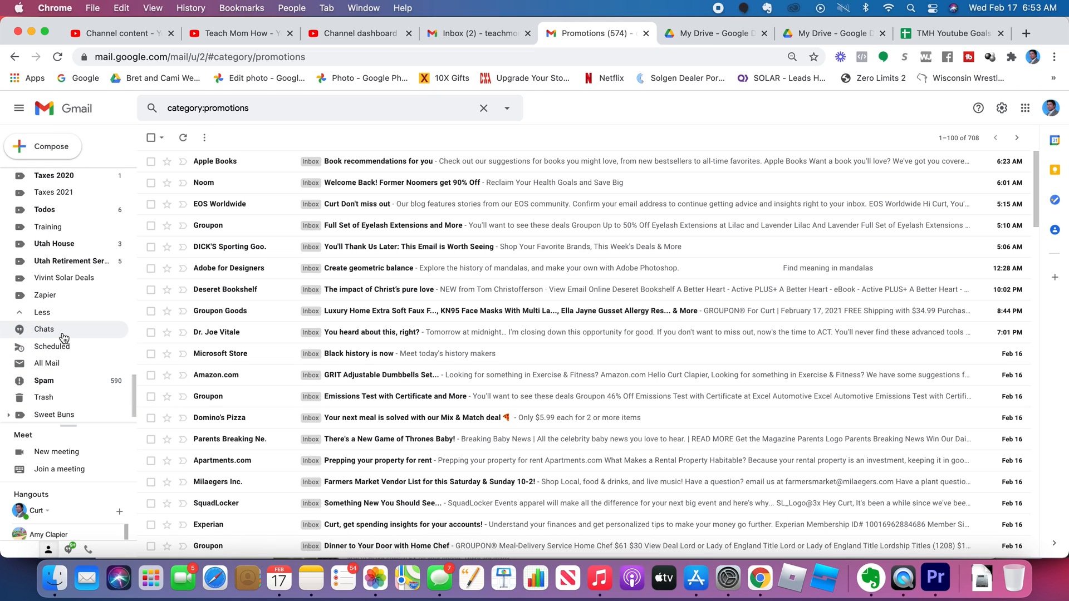
Visit Chats, Scheduled and All Mail, ending on Spam with 590 messages
{"action": "left_click", "coordinate": [43, 329]}
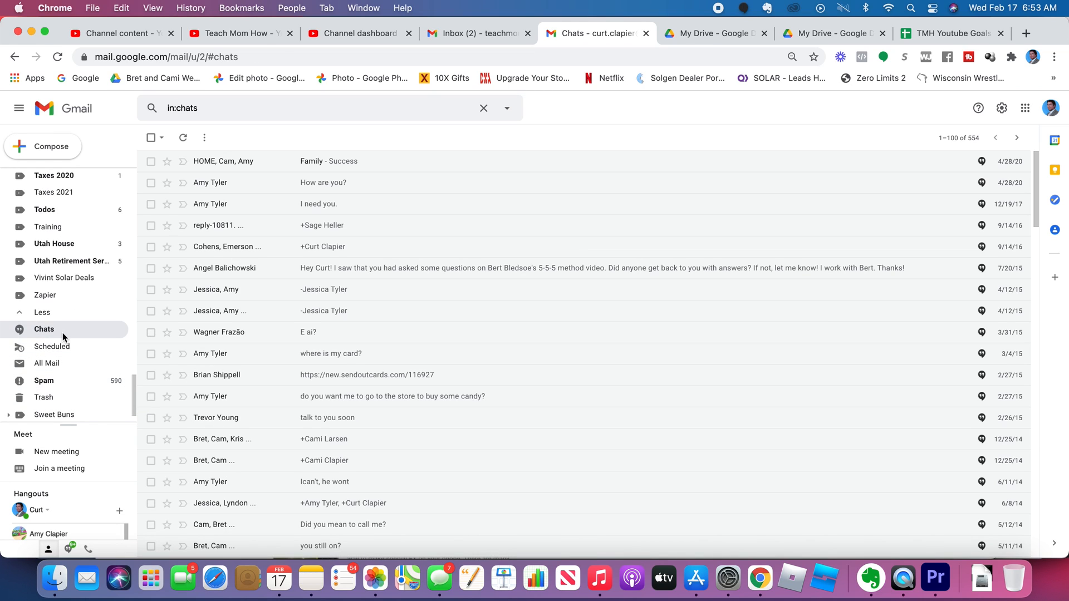
{"action": "left_click", "coordinate": [51, 347]}
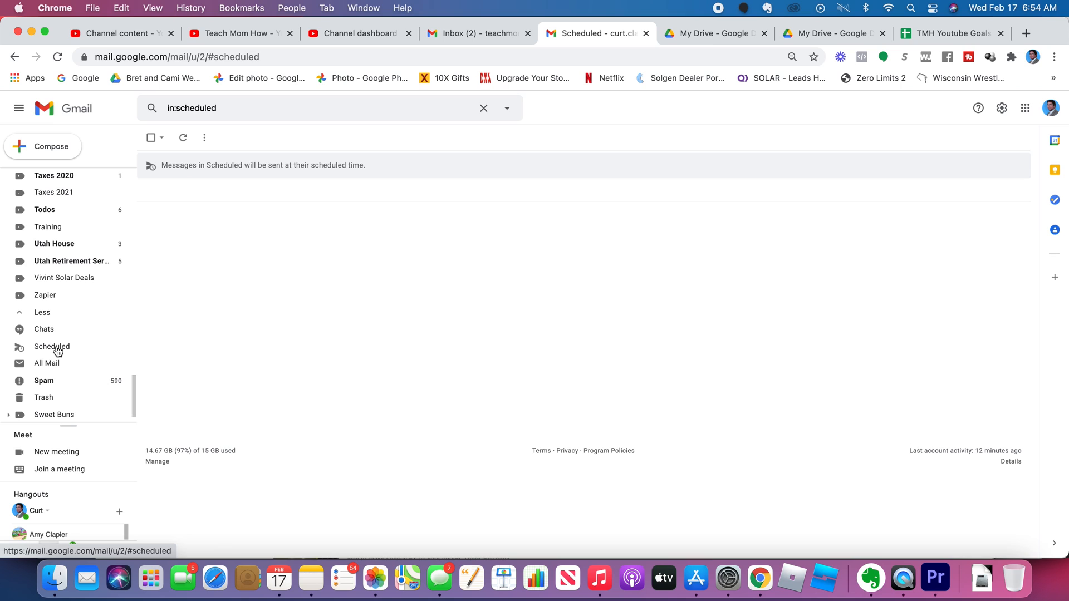
{"action": "mouse_move", "coordinate": [68, 384]}
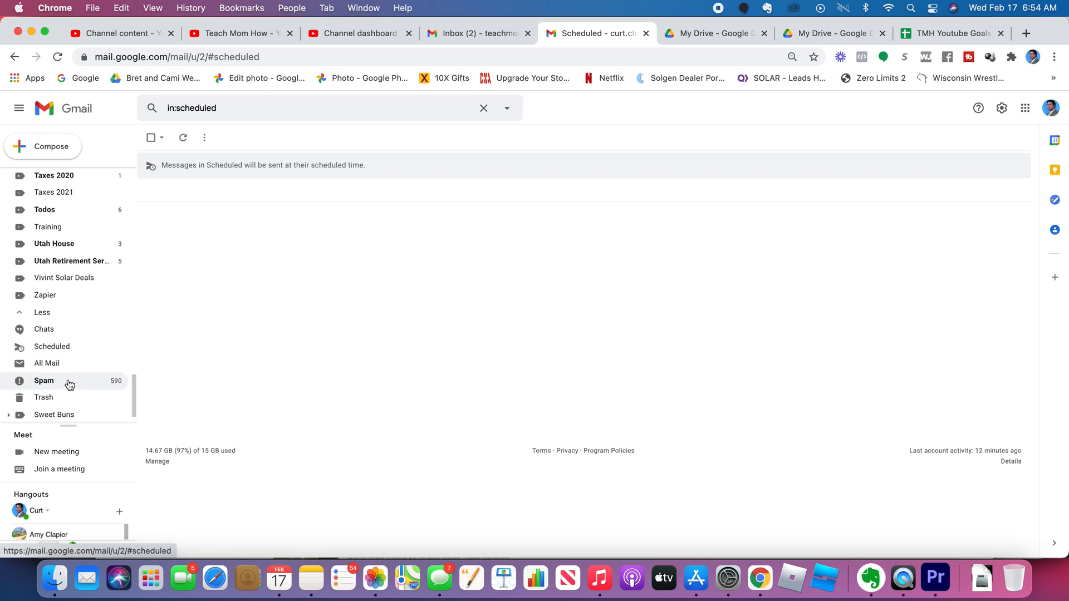
{"action": "left_click", "coordinate": [47, 362]}
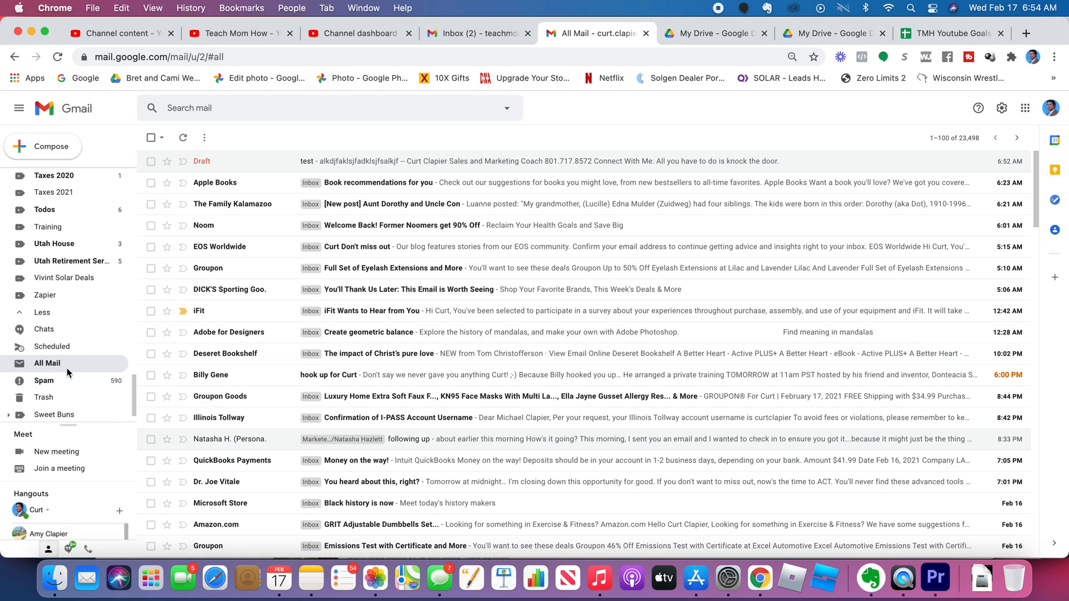
{"action": "mouse_move", "coordinate": [43, 381]}
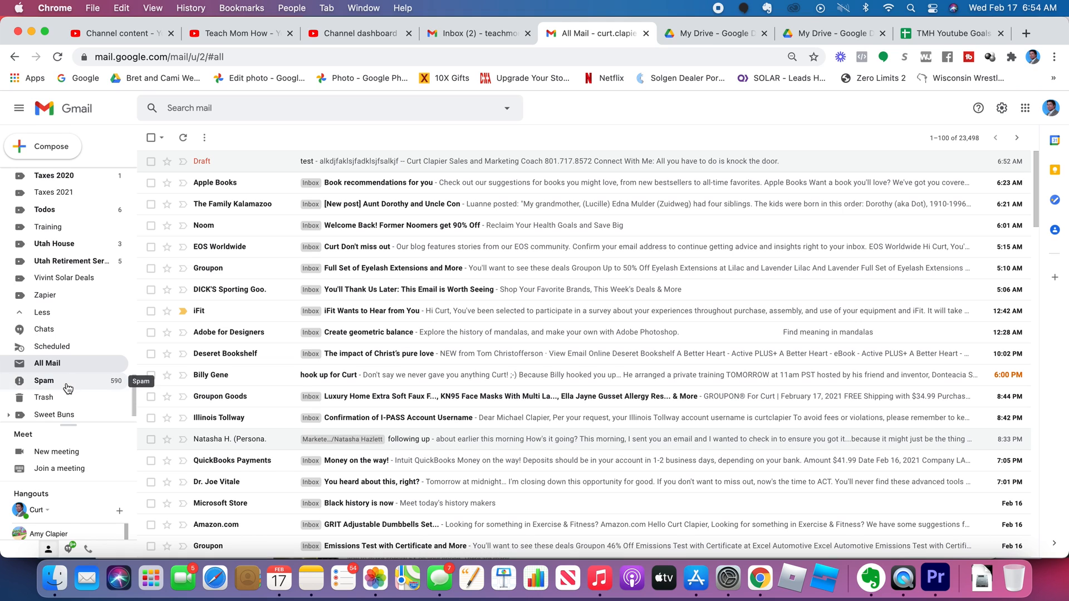
{"action": "left_click", "coordinate": [43, 380]}
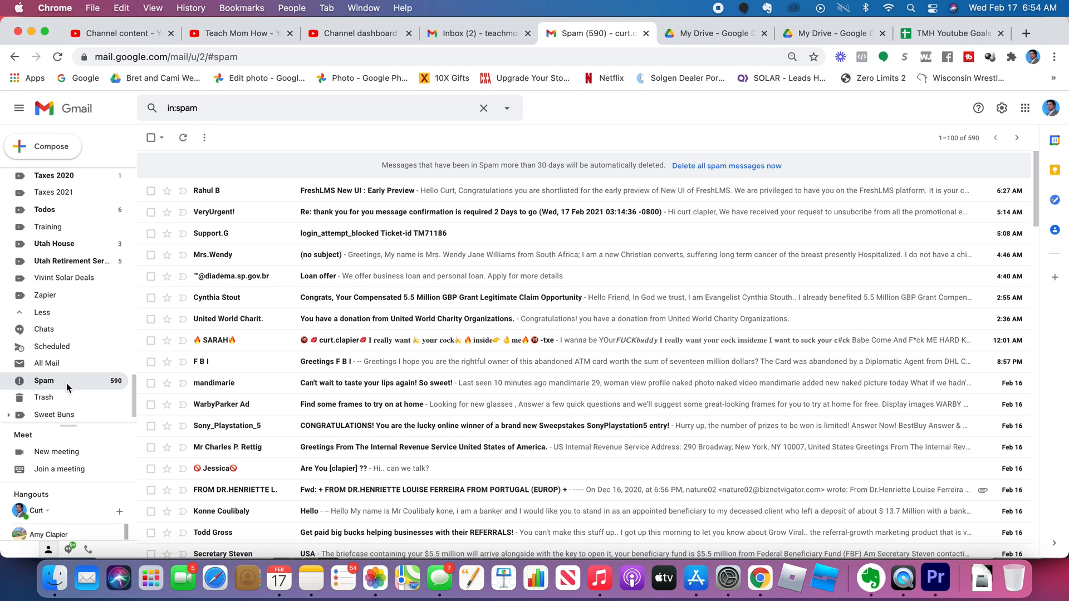
Open the Trash folder holding 15,742 conversations
{"action": "left_click", "coordinate": [43, 397]}
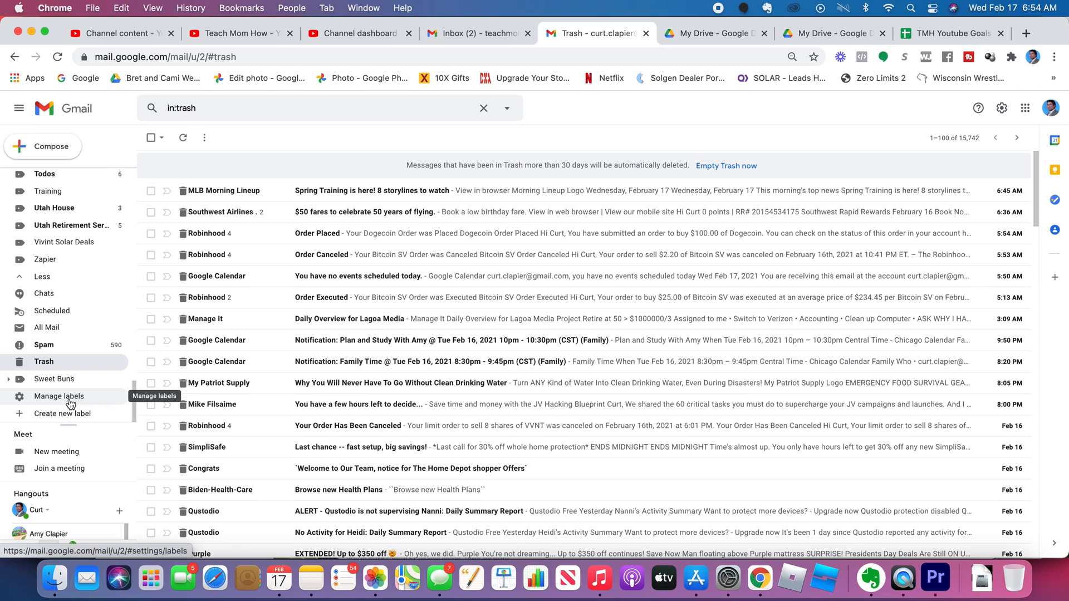
{"action": "mouse_move", "coordinate": [68, 404]}
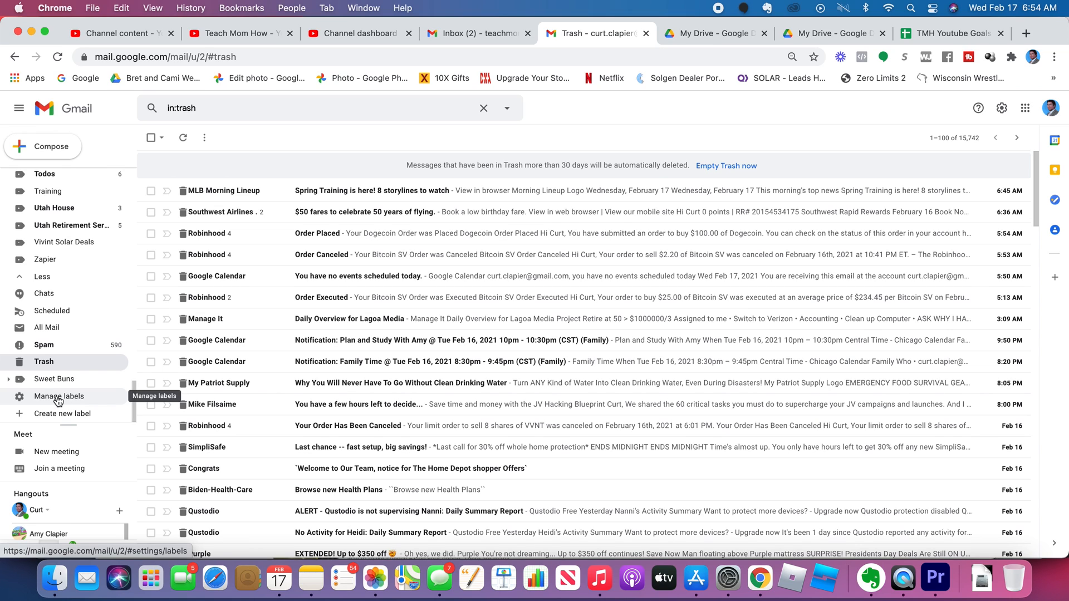
Open Manage labels to view visibility options for system labels, categories and user labels
{"action": "left_click", "coordinate": [58, 396]}
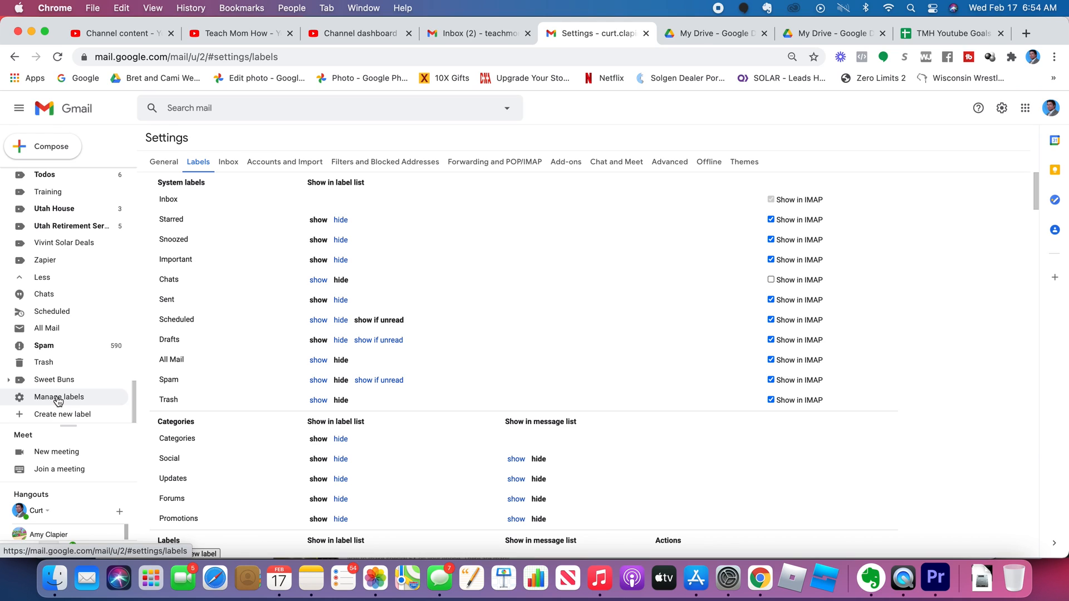
{"action": "mouse_move", "coordinate": [61, 413]}
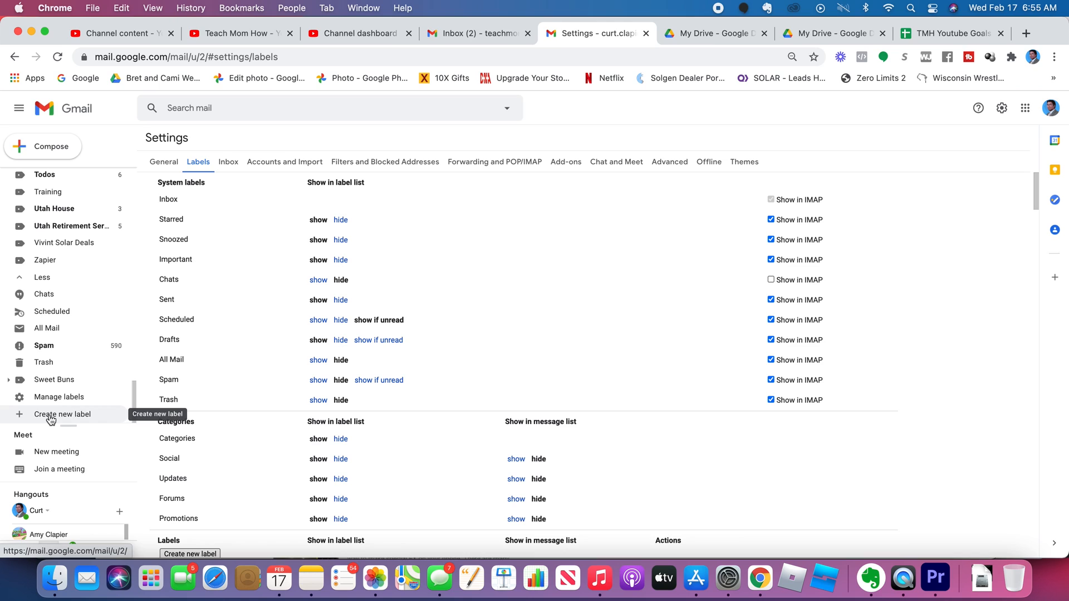
{"action": "mouse_move", "coordinate": [55, 455]}
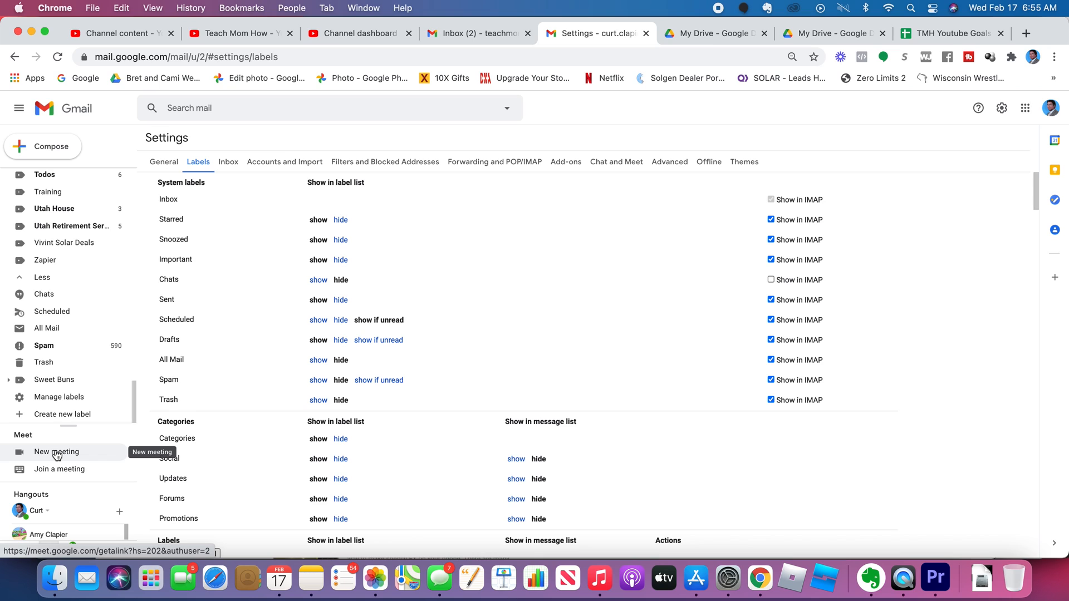
{"action": "mouse_move", "coordinate": [58, 469]}
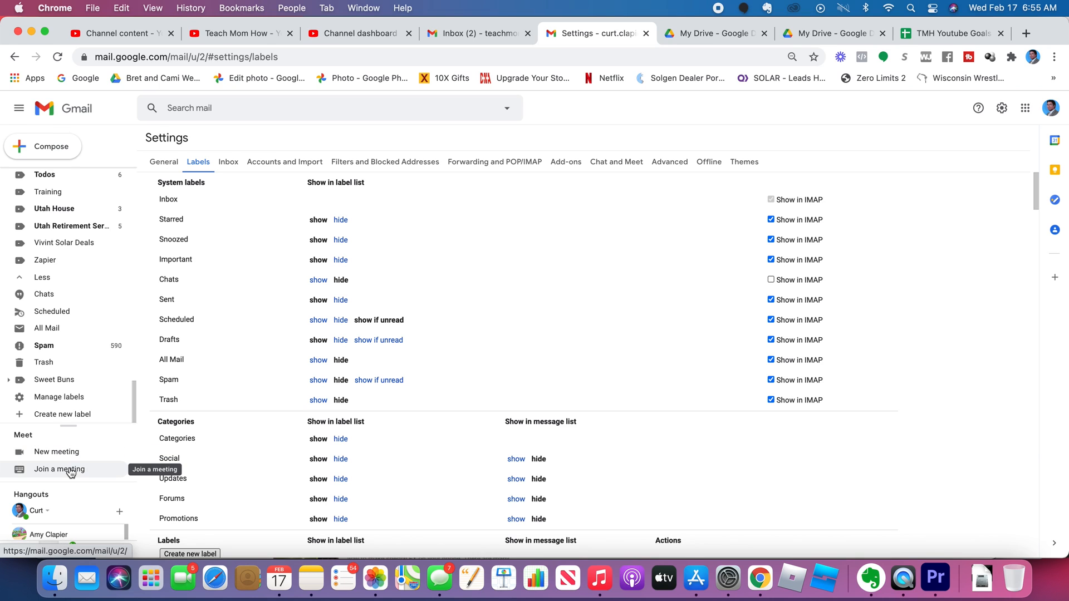
{"action": "left_click", "coordinate": [57, 451]}
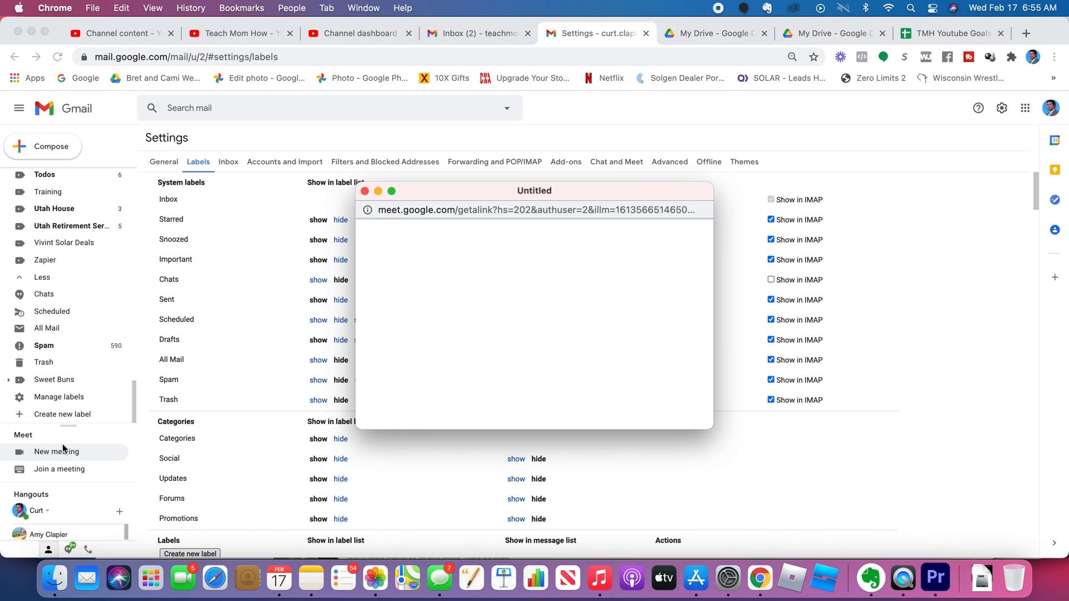
{"action": "left_click", "coordinate": [55, 452]}
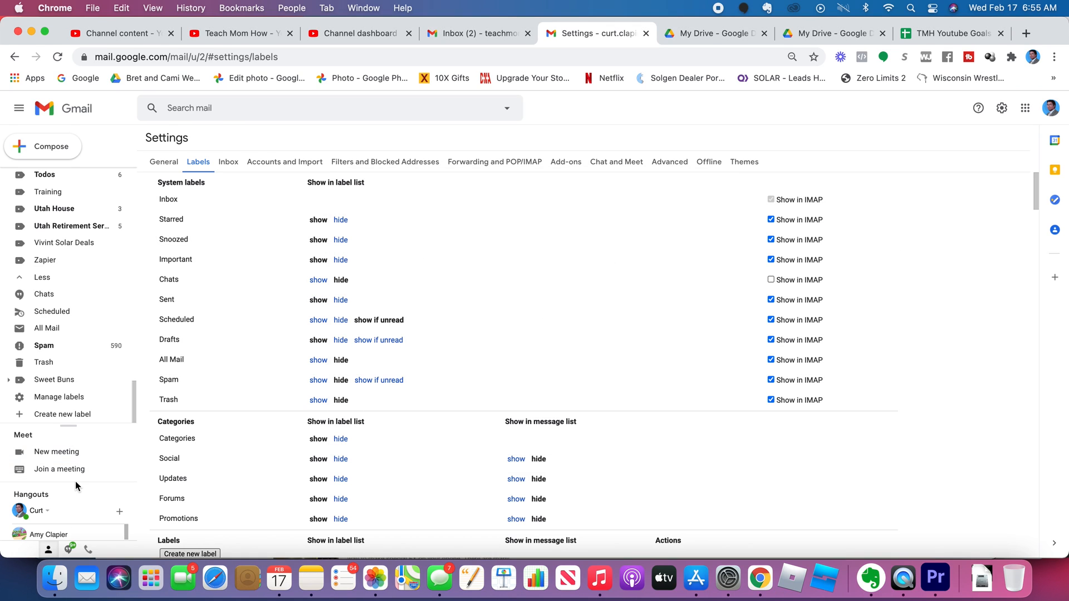
{"action": "mouse_move", "coordinate": [79, 525]}
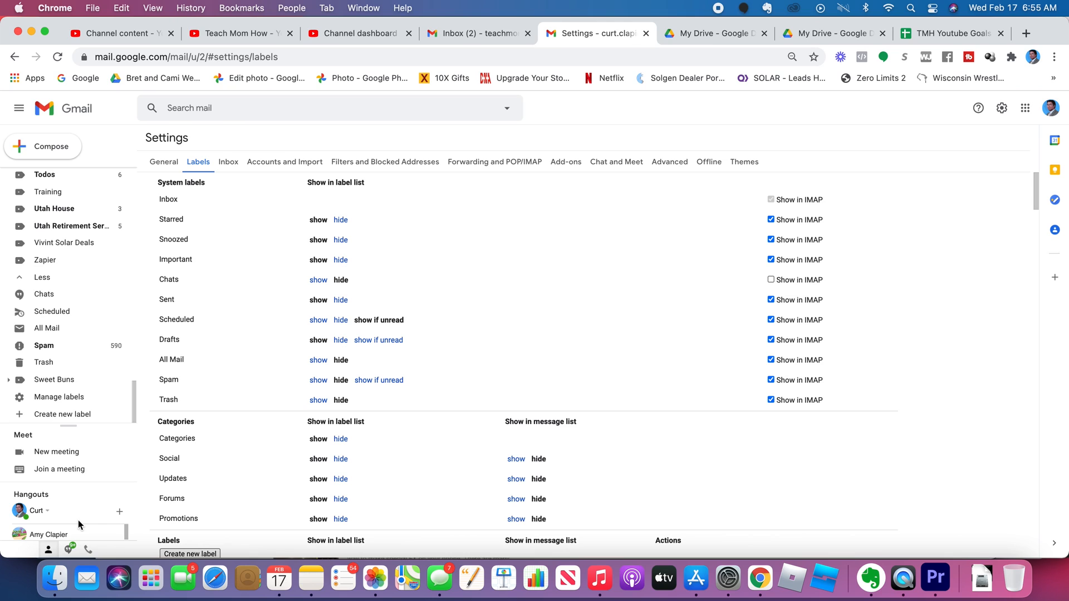
{"action": "mouse_move", "coordinate": [56, 451]}
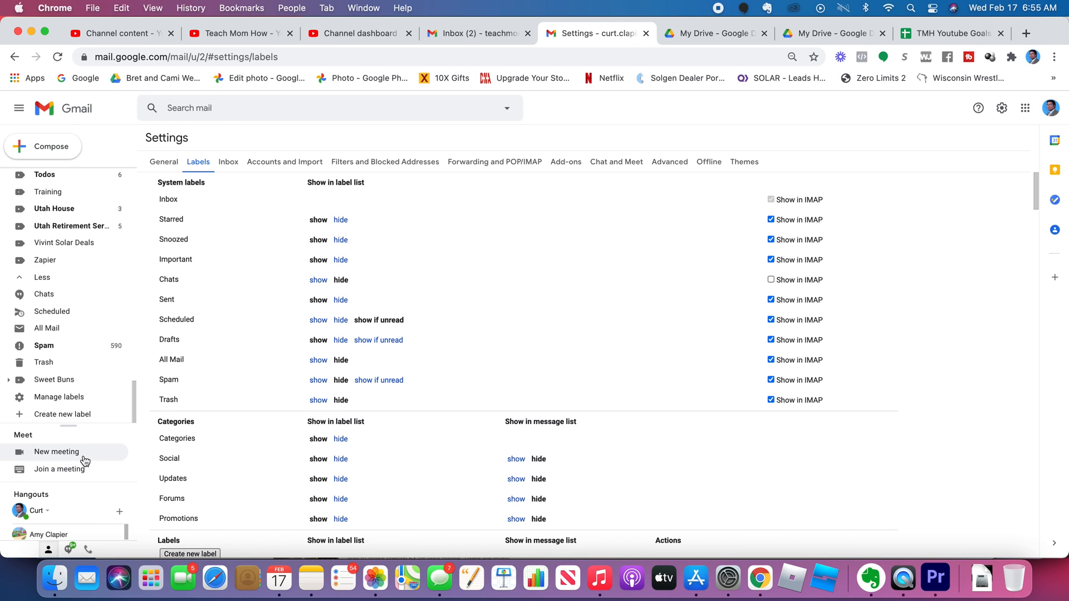
{"action": "mouse_move", "coordinate": [58, 468]}
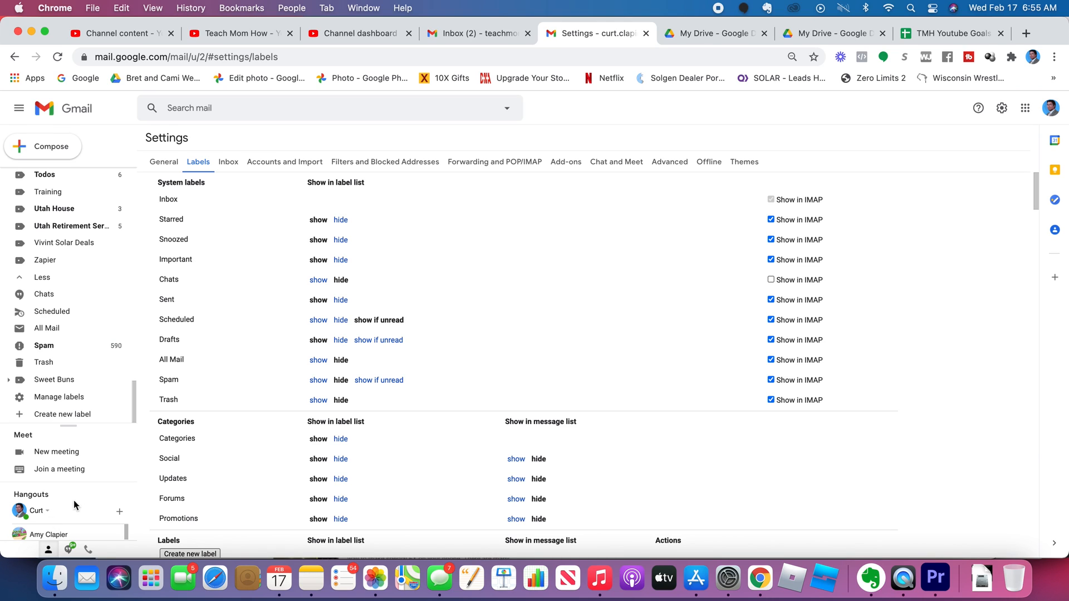
{"action": "mouse_move", "coordinate": [99, 517]}
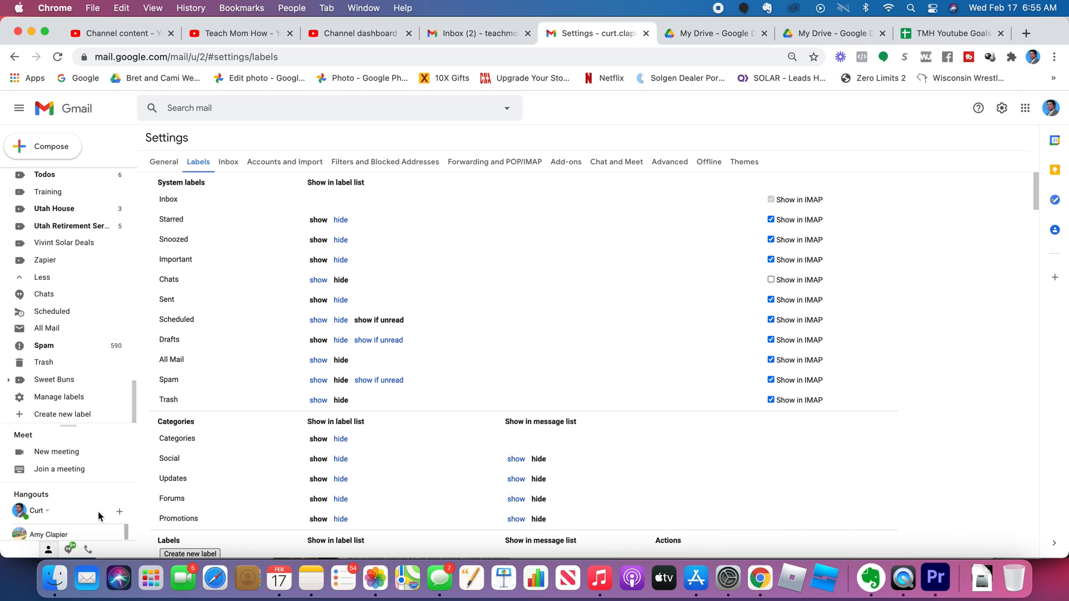
{"action": "left_click", "coordinate": [119, 511]}
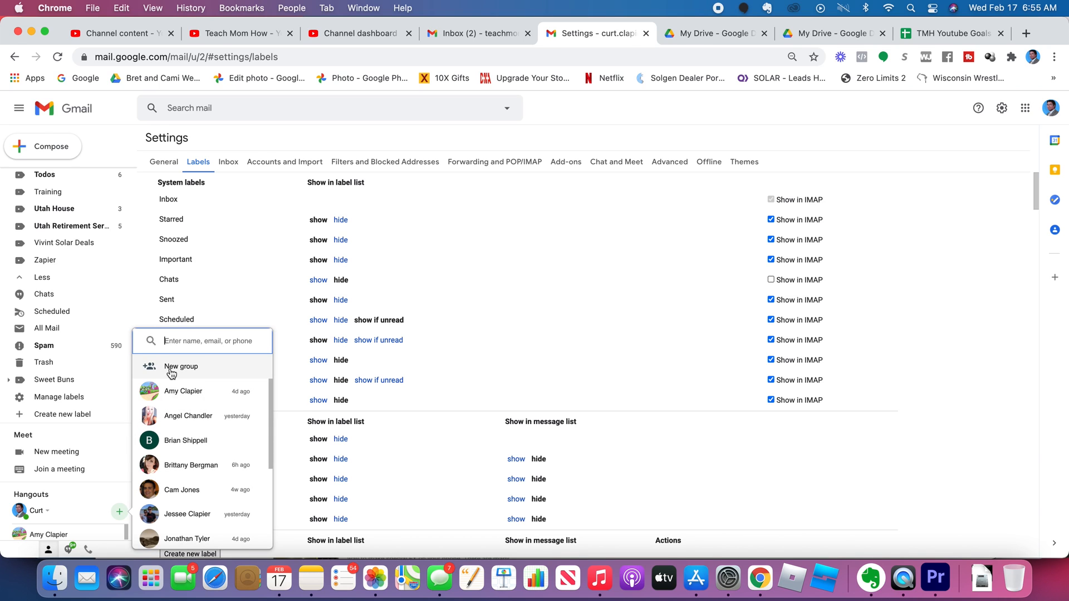
{"action": "mouse_move", "coordinate": [292, 455]}
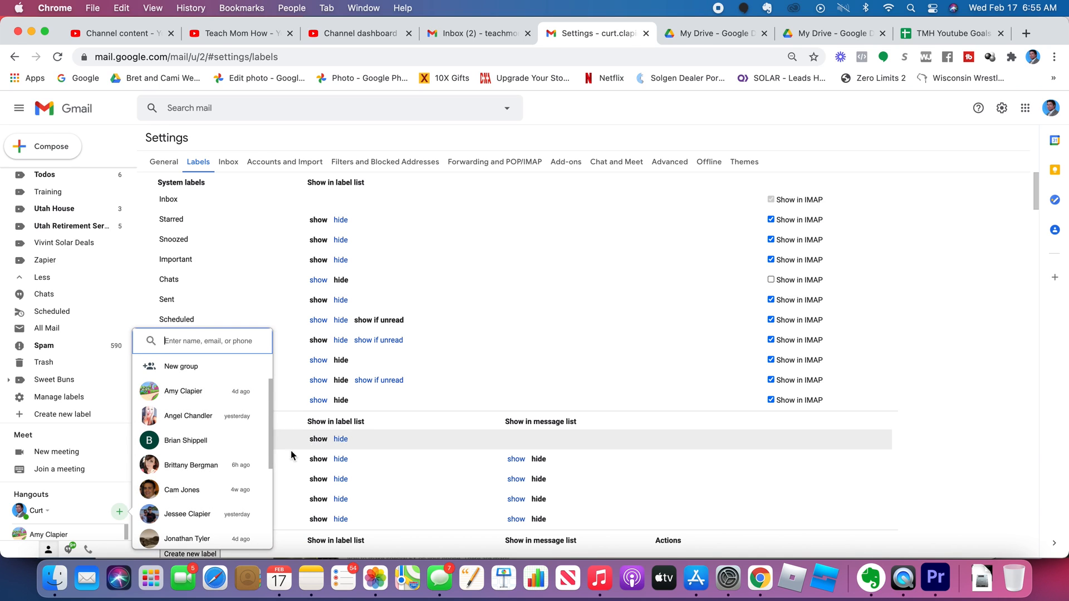
{"action": "mouse_move", "coordinate": [741, 482]}
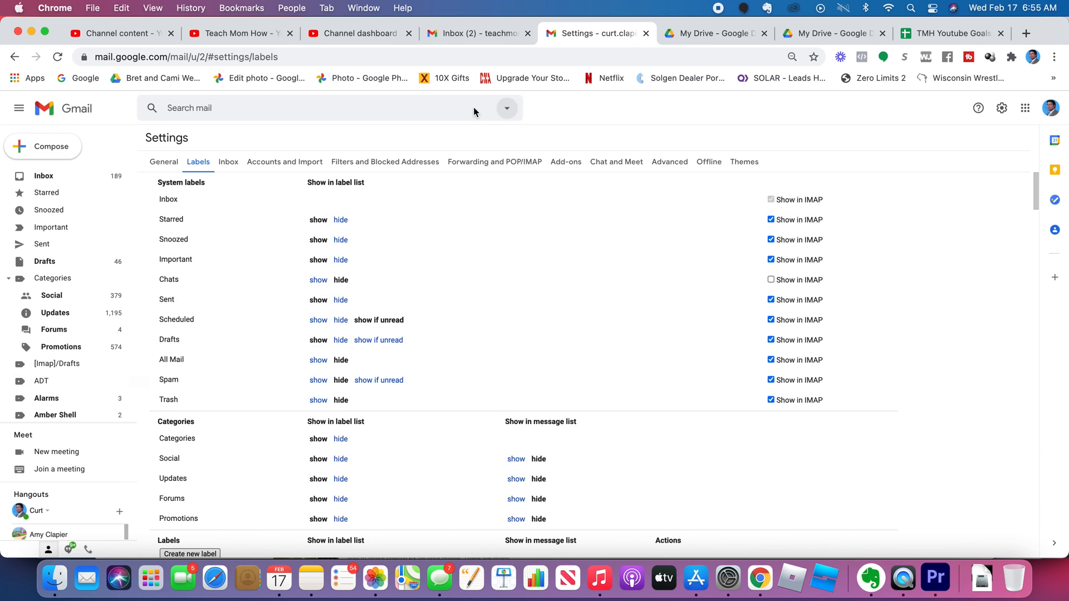
{"action": "left_click", "coordinate": [43, 175]}
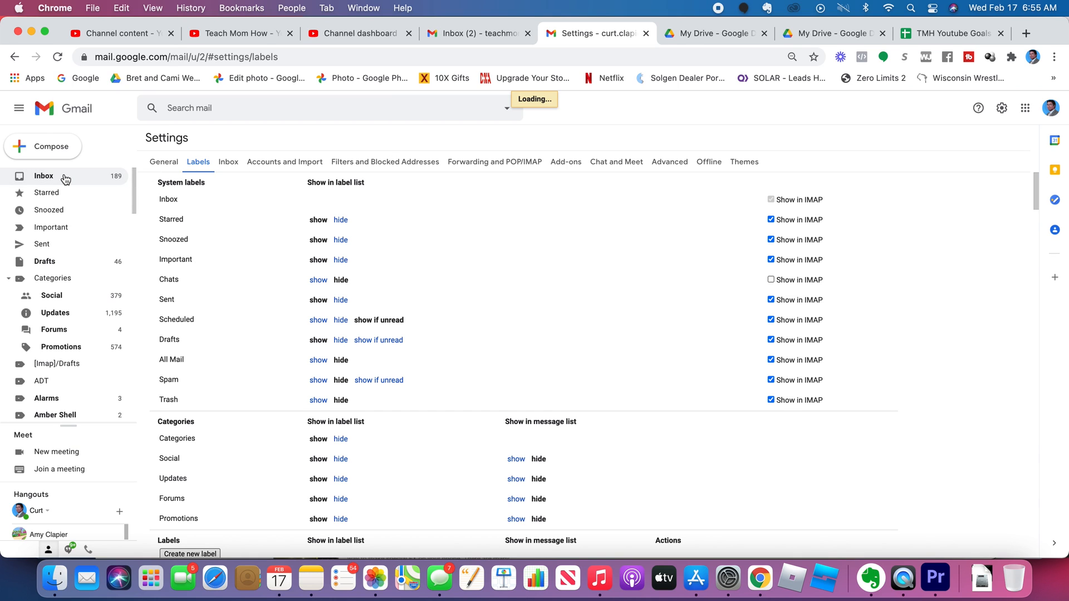
Return to the Primary inbox showing 189 unread conversations
{"action": "left_click", "coordinate": [44, 176]}
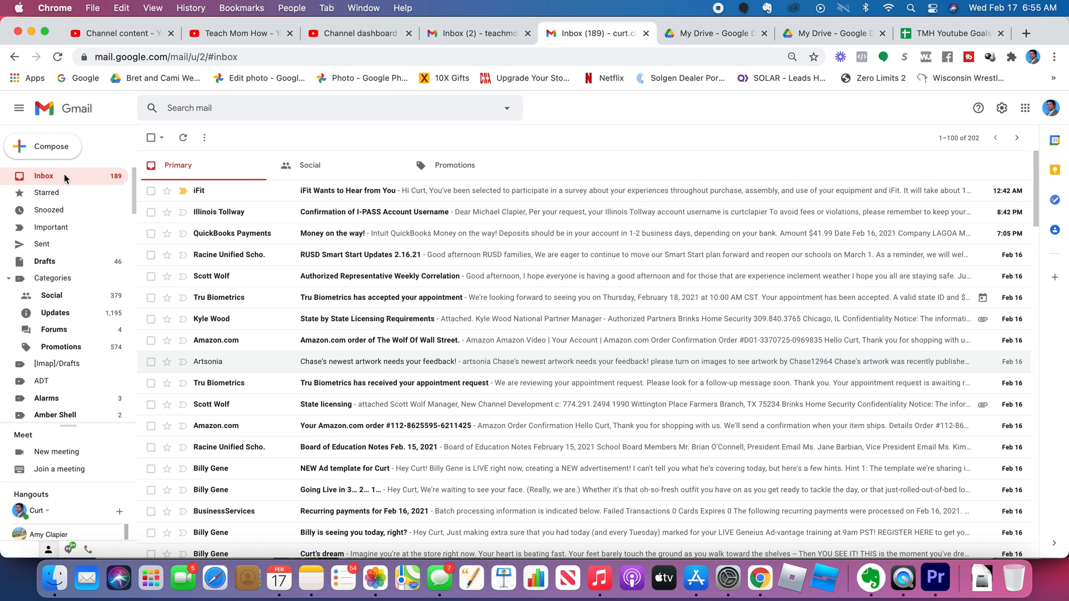
{"action": "mouse_move", "coordinate": [454, 165]}
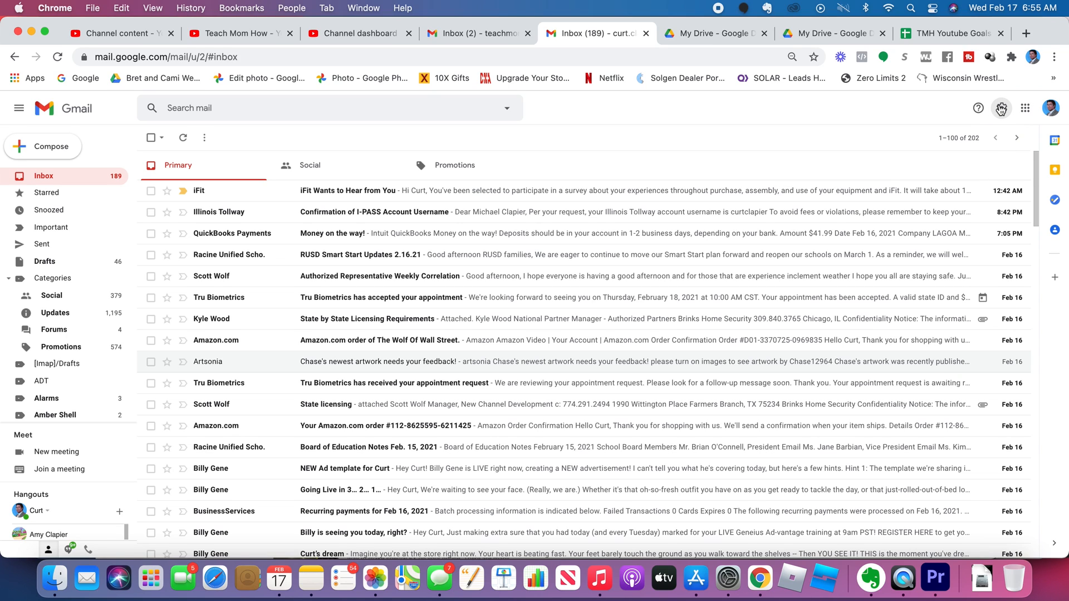
{"action": "left_click", "coordinate": [1001, 107]}
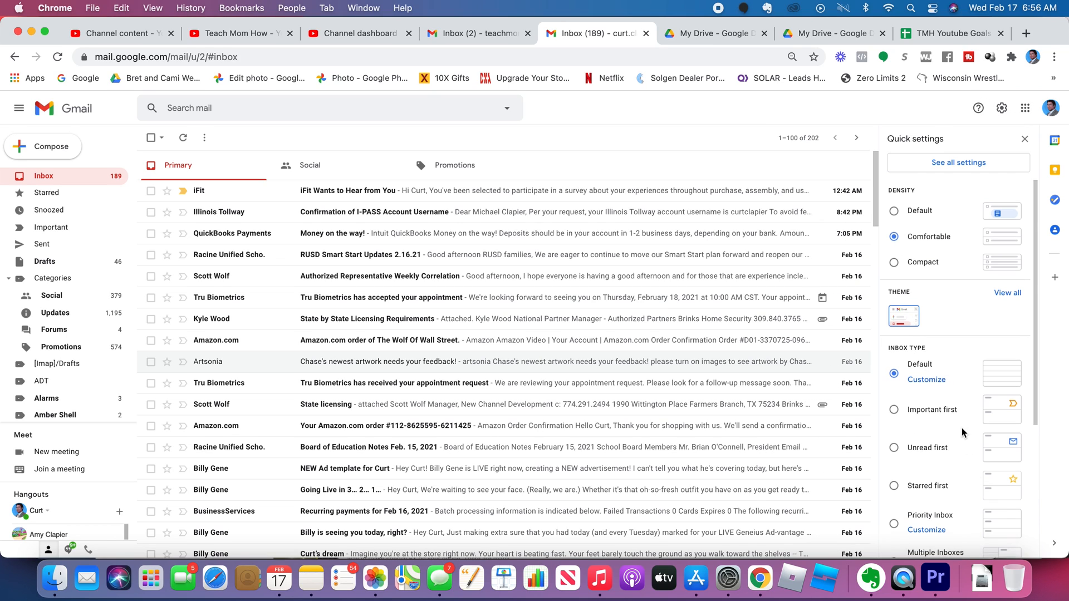
{"action": "scroll", "scroll_direction": "down", "scroll_amount": 3}
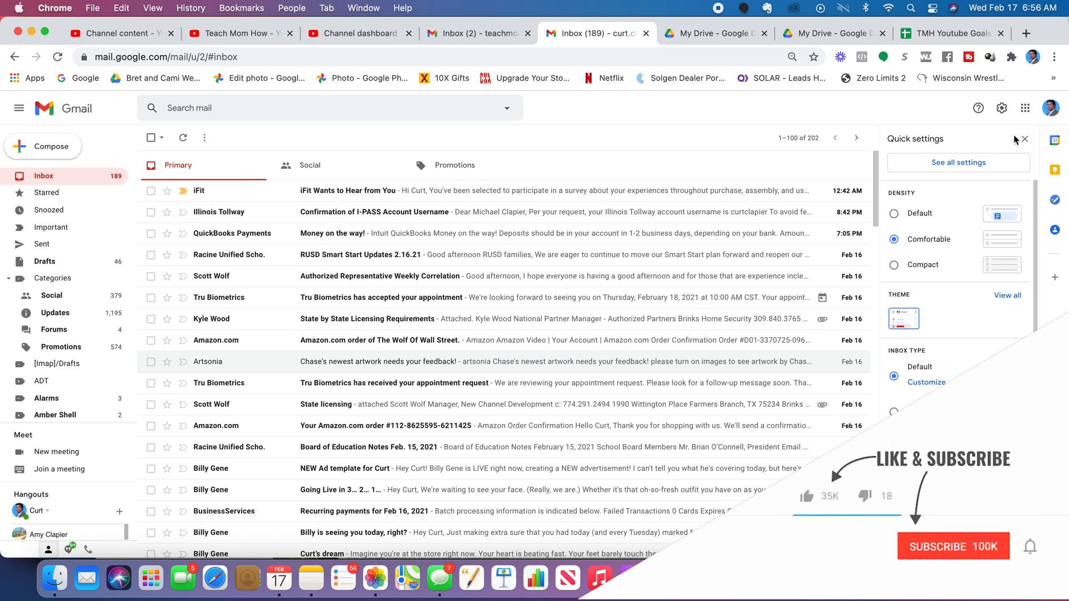
{"action": "mouse_move", "coordinate": [864, 541]}
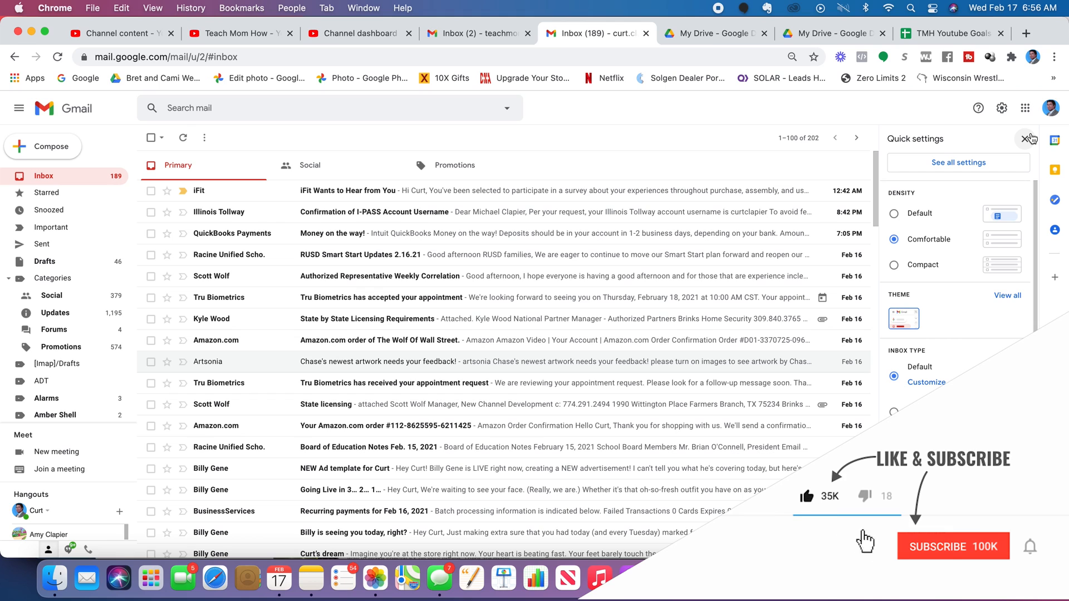
{"action": "left_click", "coordinate": [1029, 139]}
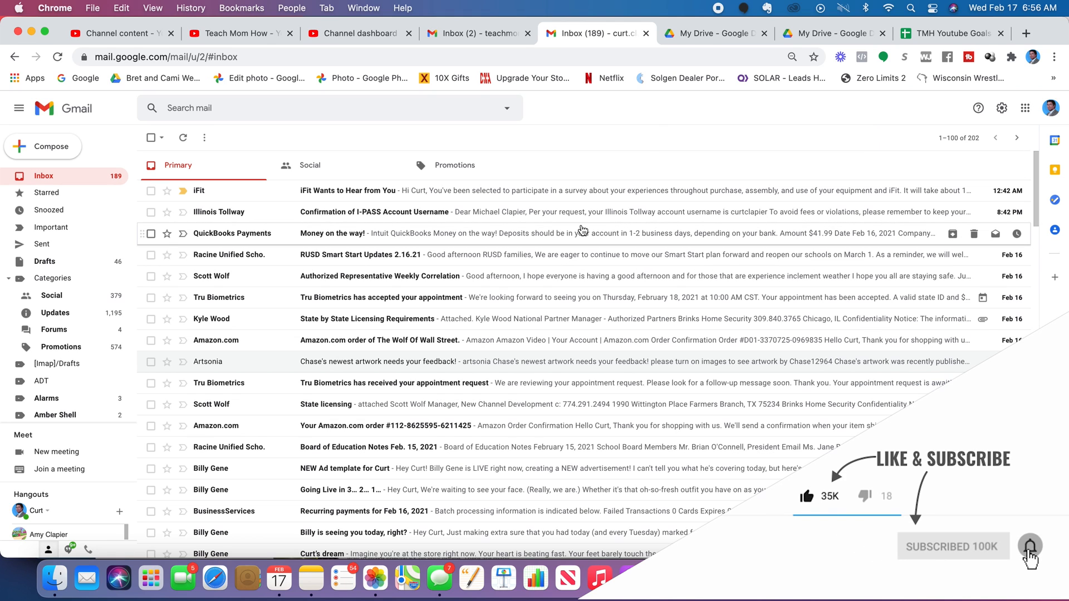